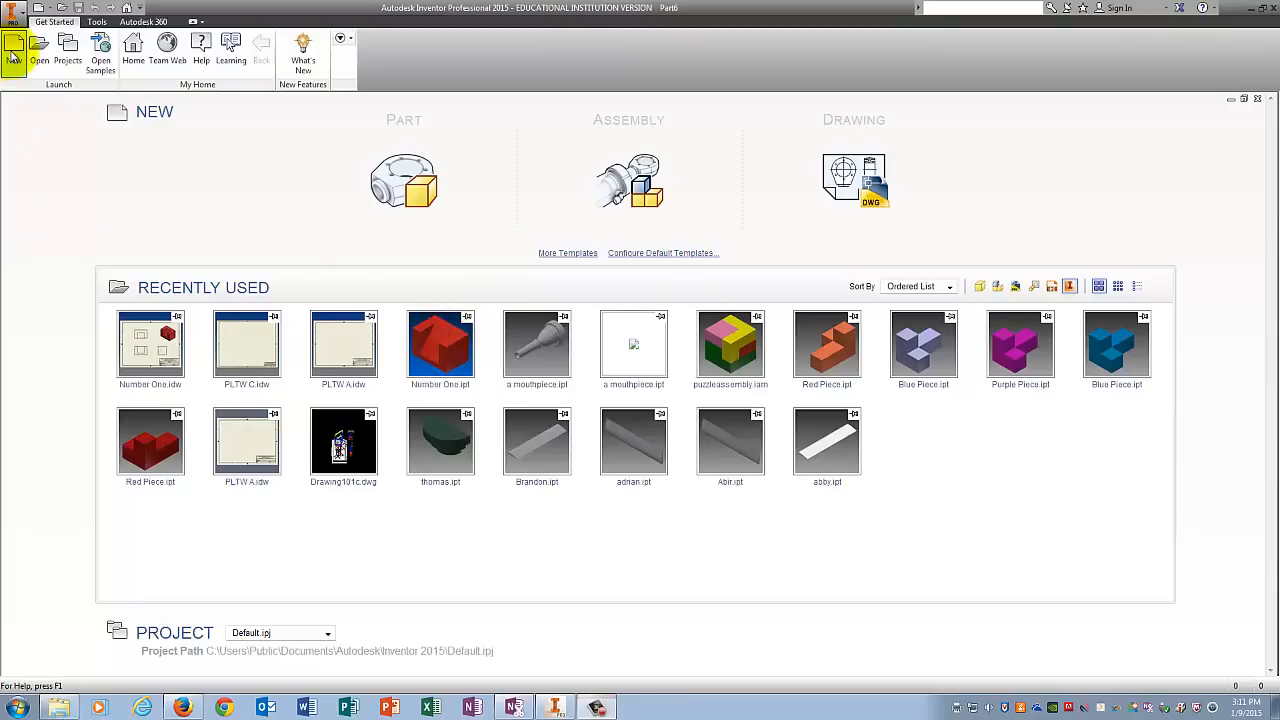
# Start a new part from the Standard.ipt template
pyautogui.click(14, 44)
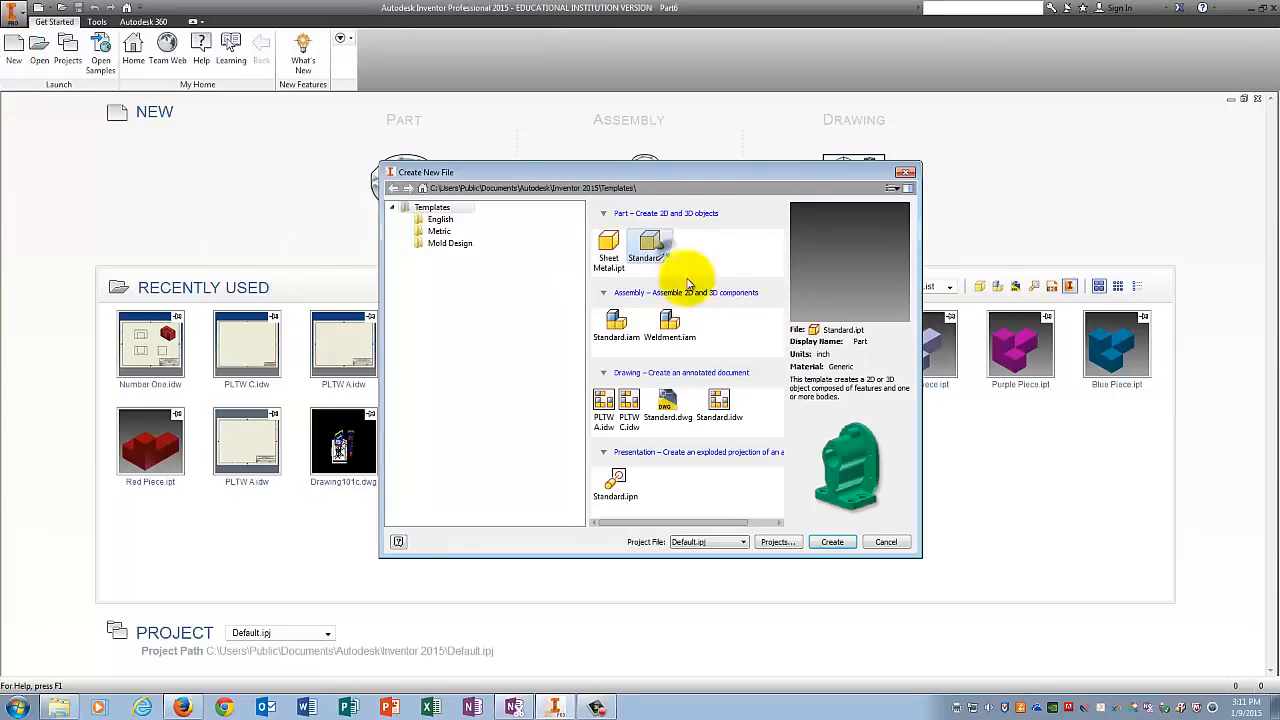
pyautogui.click(832, 540)
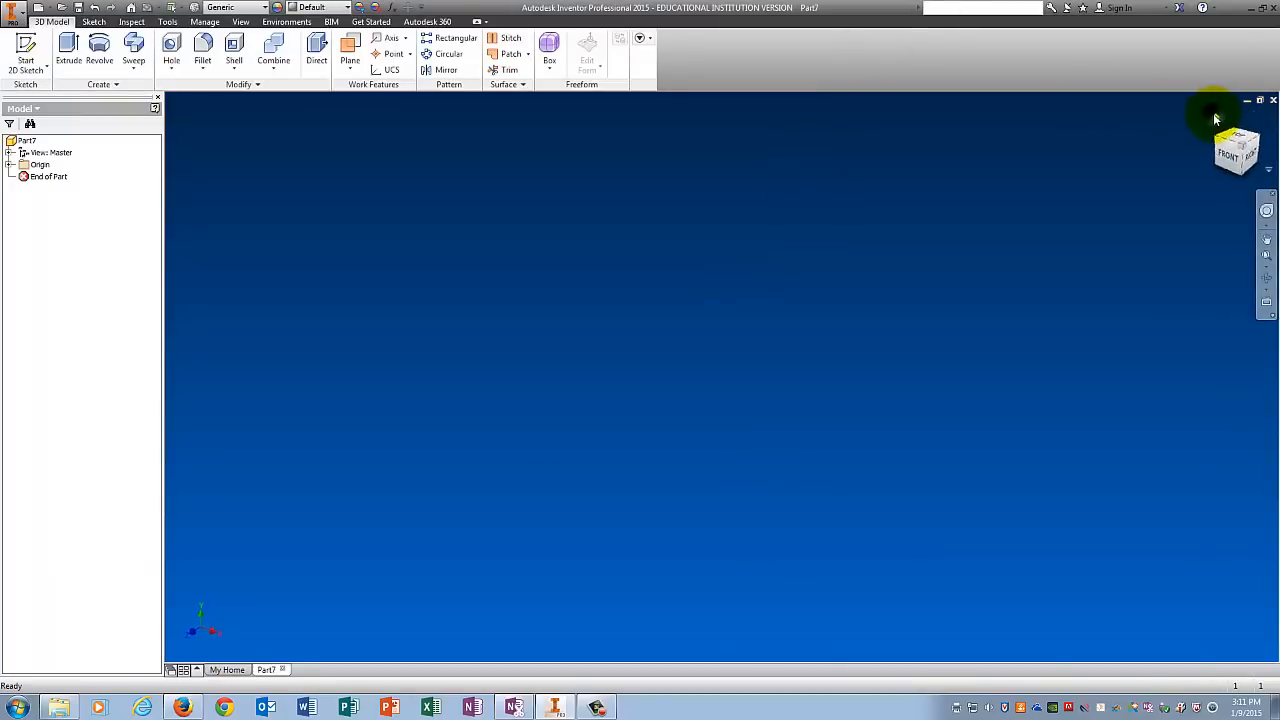
pyautogui.moveTo(356, 150)
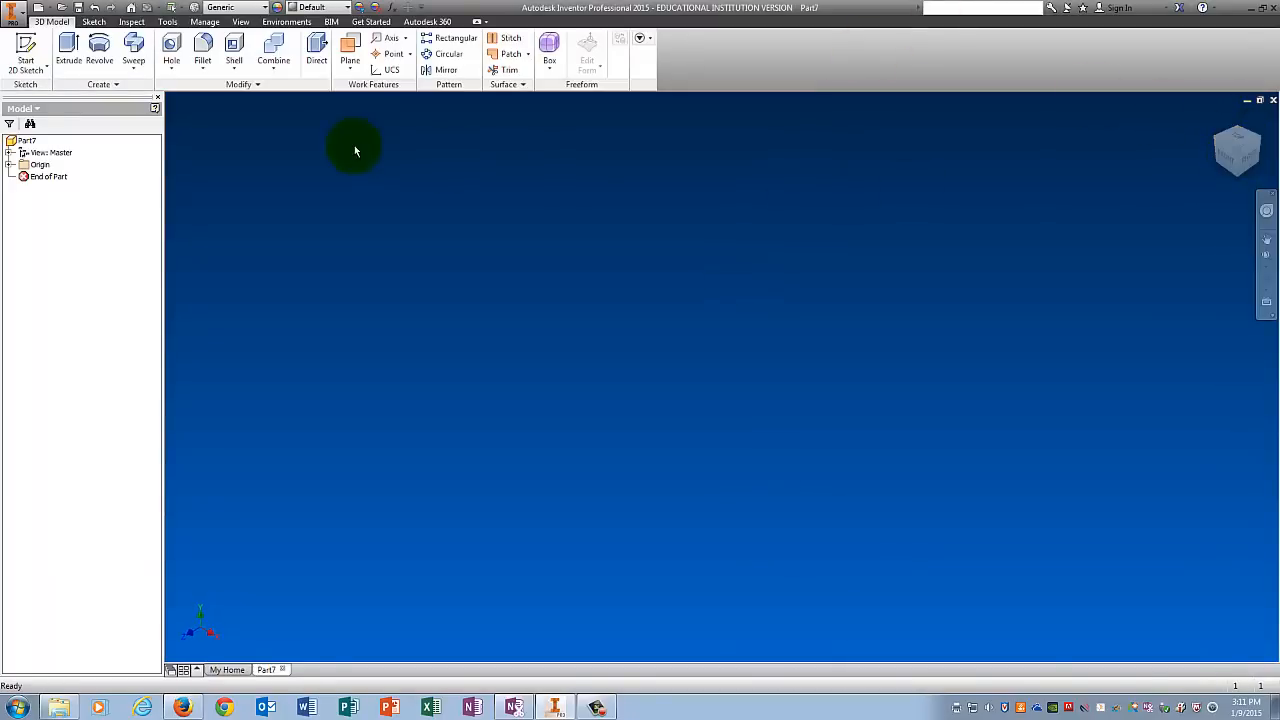
# Begin a 2D sketch on an origin plane and draw the closed outline with the Line tool
pyautogui.click(10, 164)
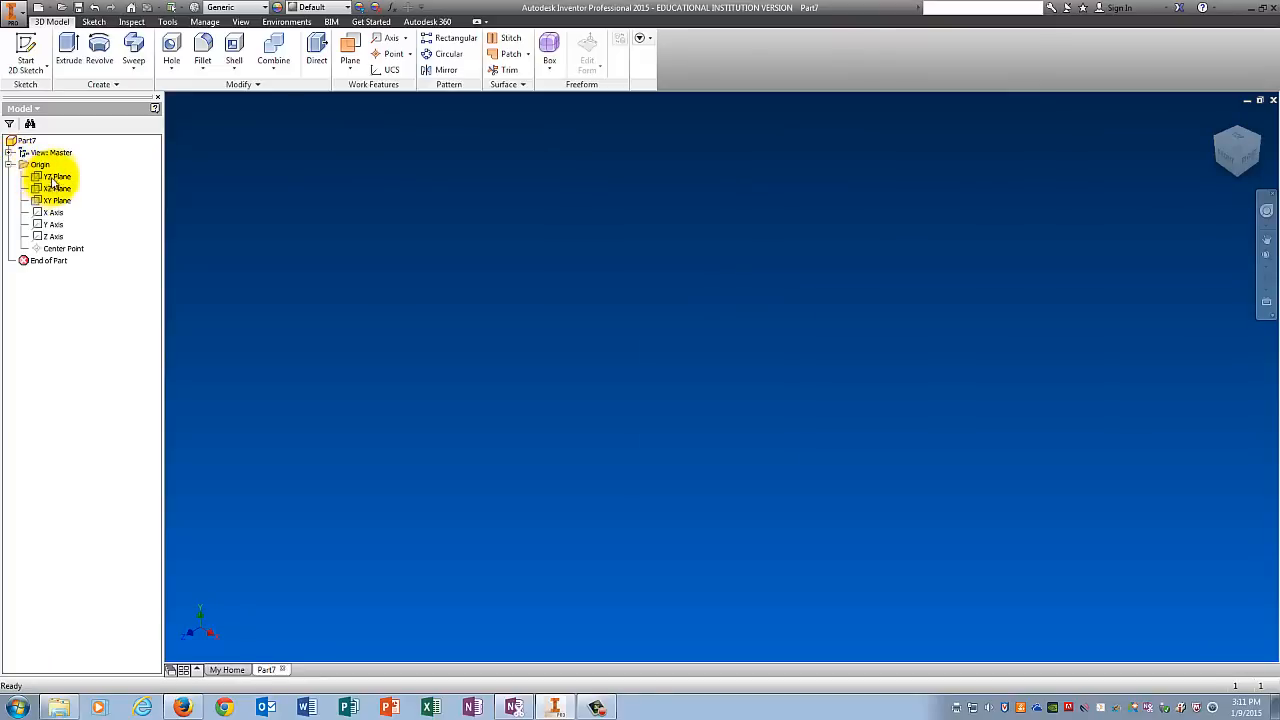
pyautogui.click(56, 176)
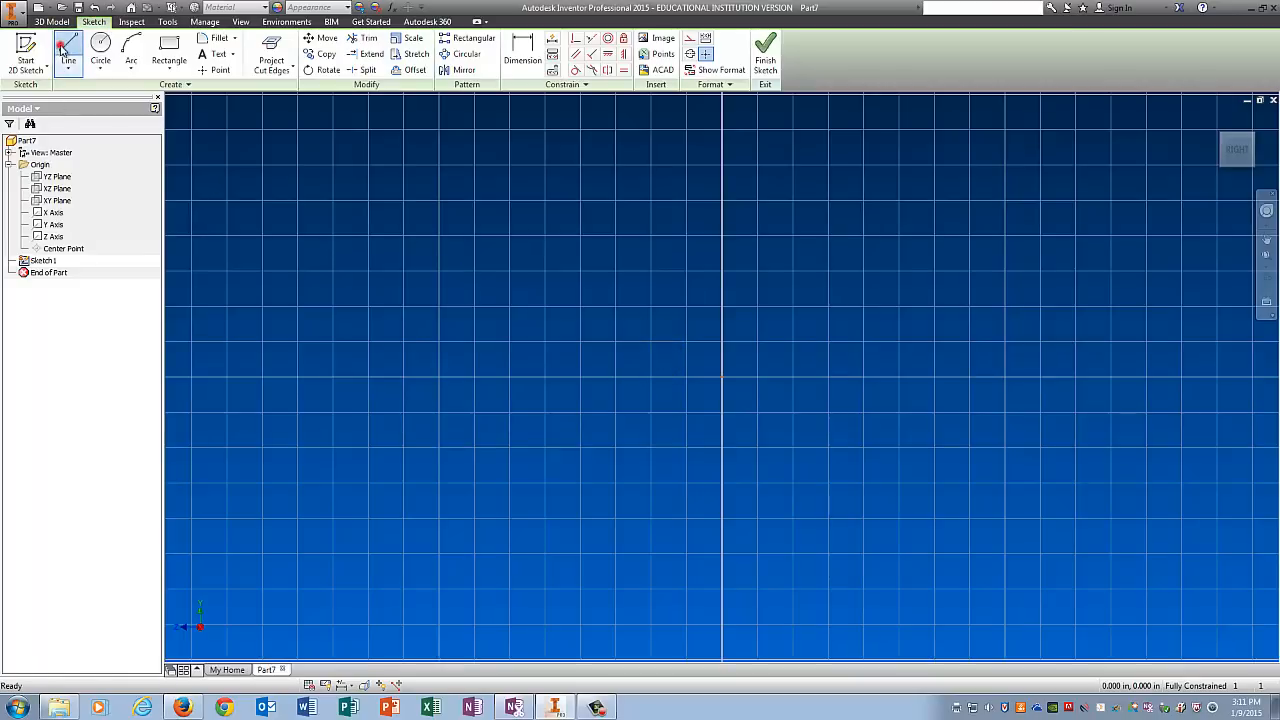
pyautogui.click(68, 56)
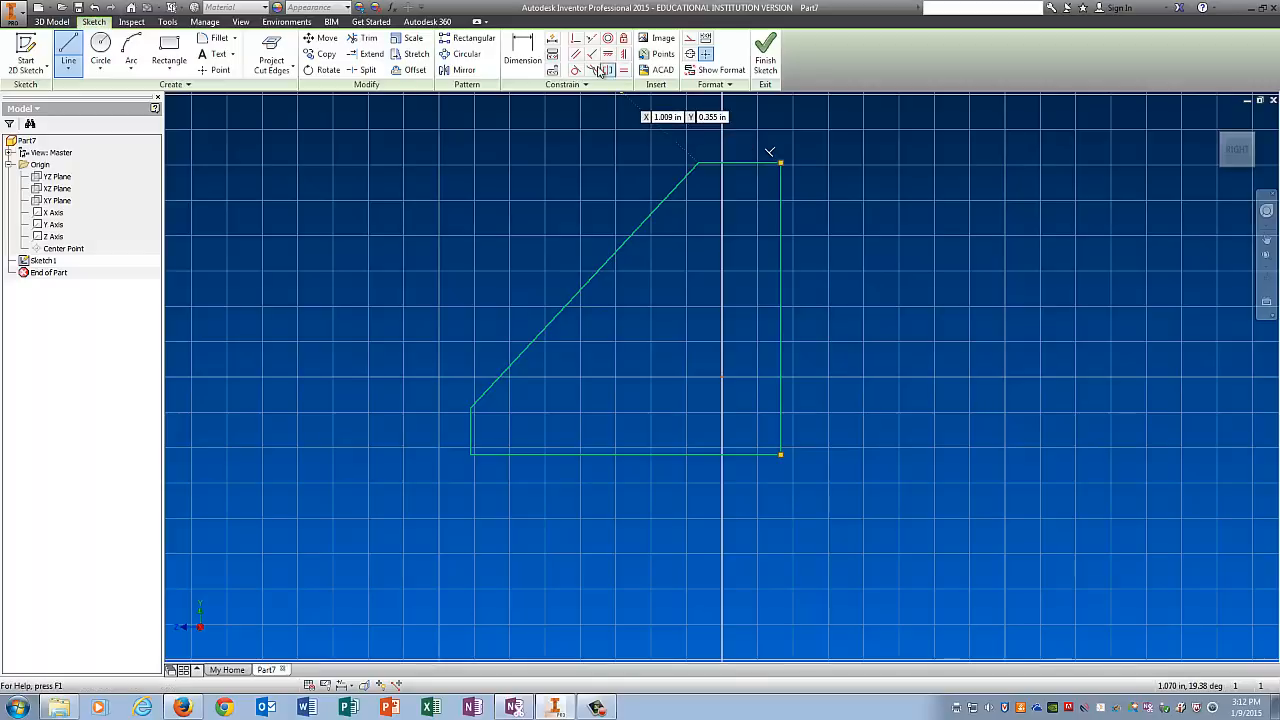
# Dimension the bottom, right, short left and top edges (1.5 width, 1.5 height, .25 left edge)
pyautogui.click(522, 58)
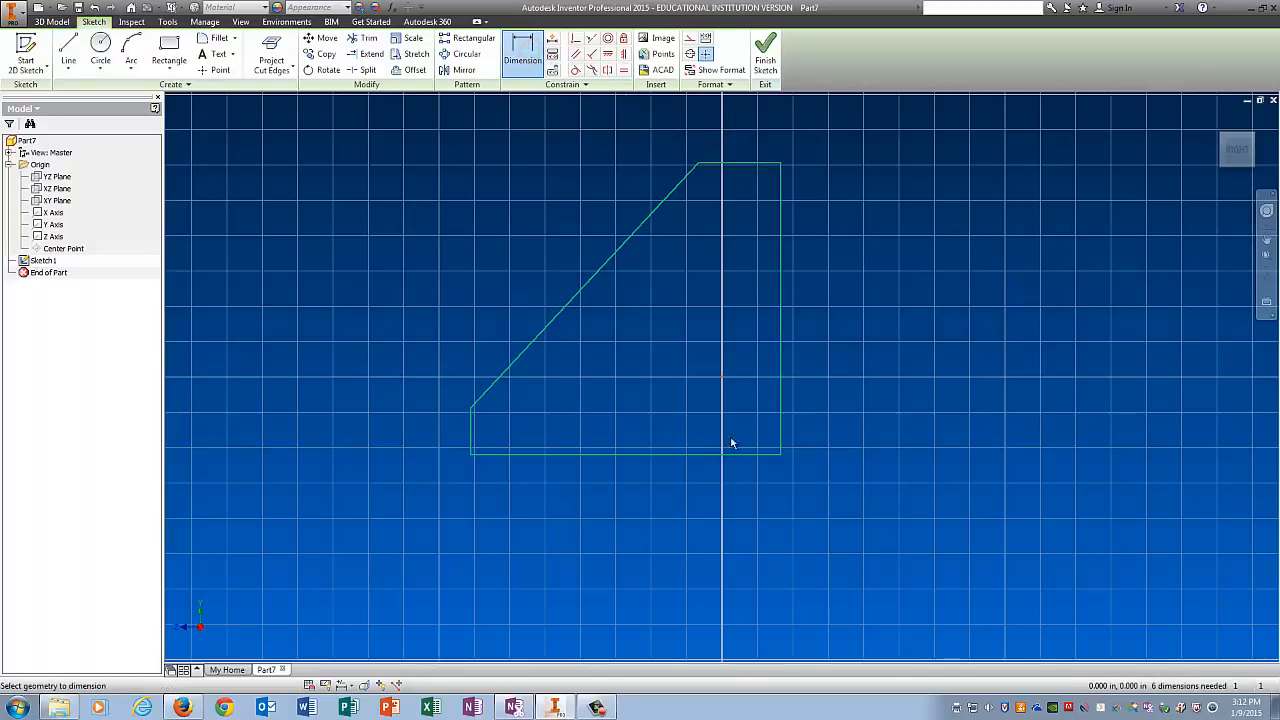
pyautogui.click(684, 524)
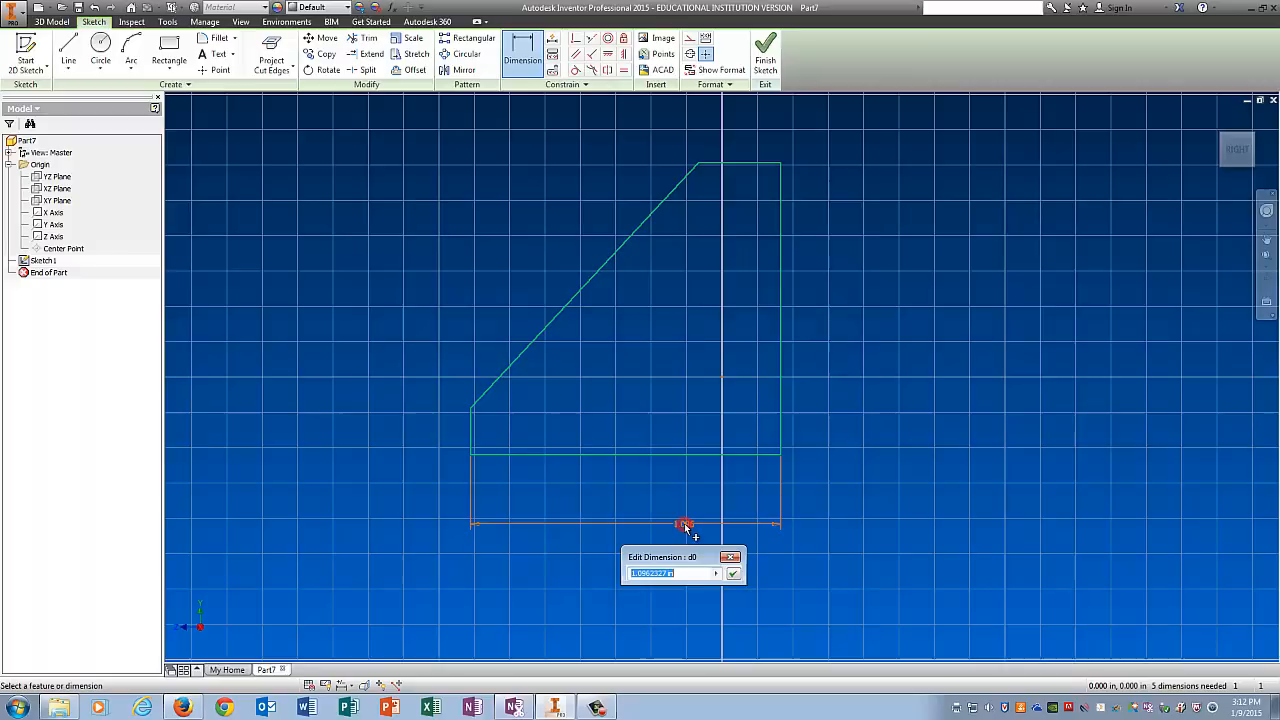
pyautogui.write('1')
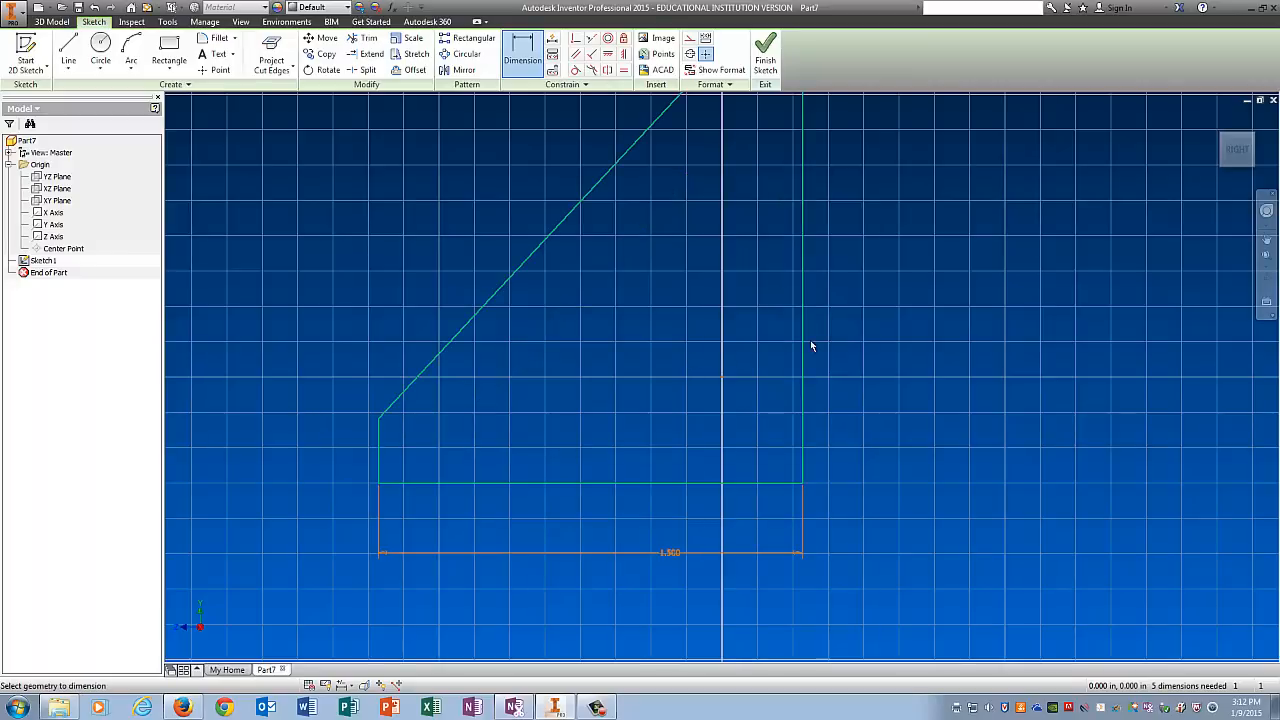
pyautogui.click(888, 340)
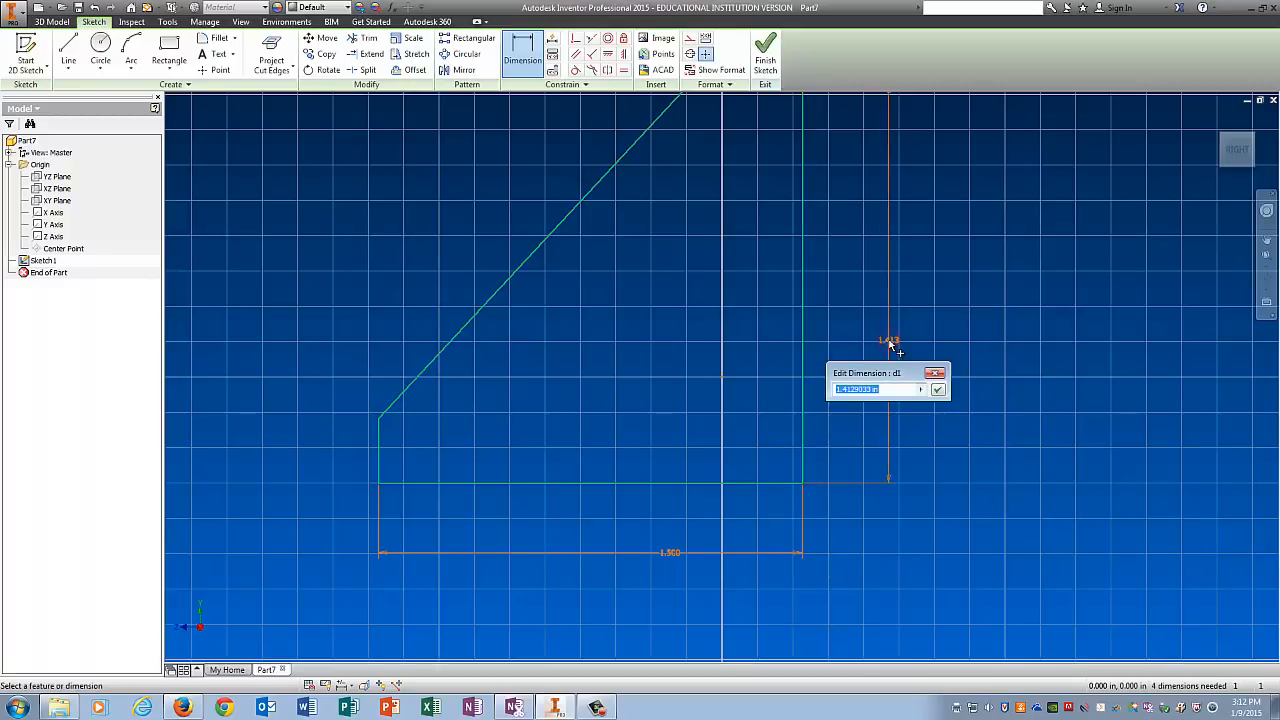
pyautogui.write('1.5')
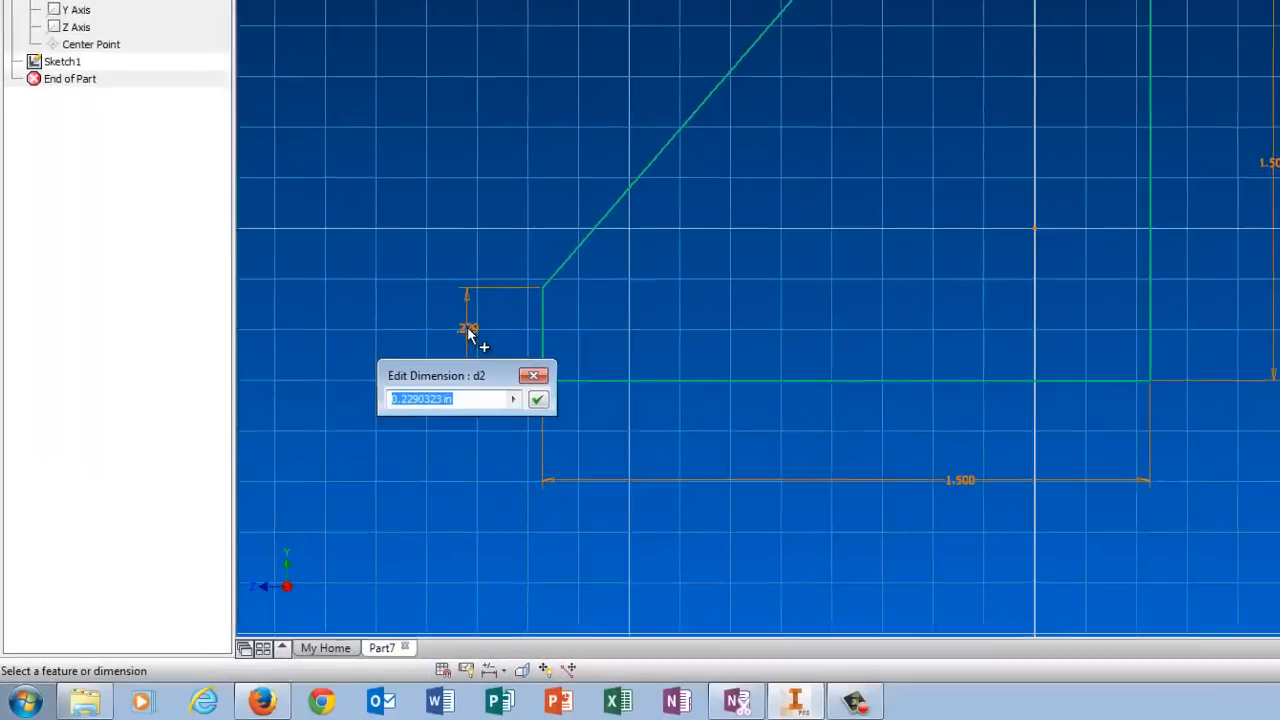
pyautogui.write('.25')
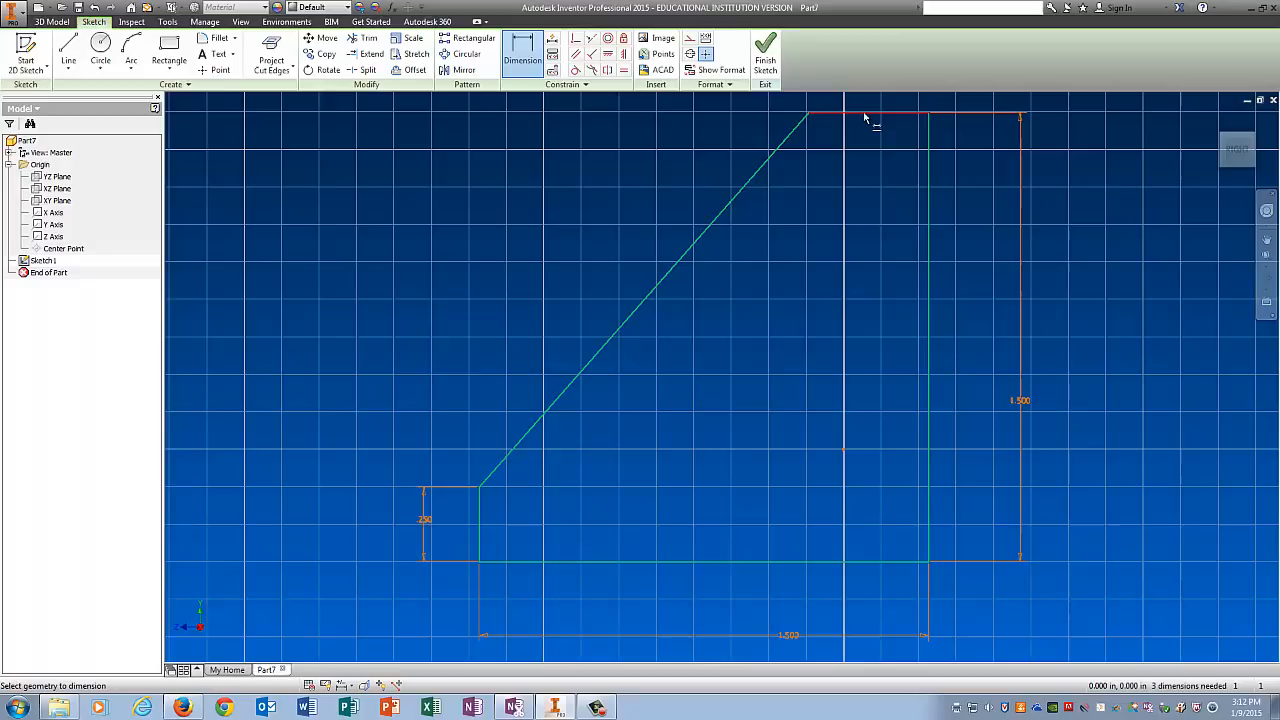
pyautogui.click(852, 172)
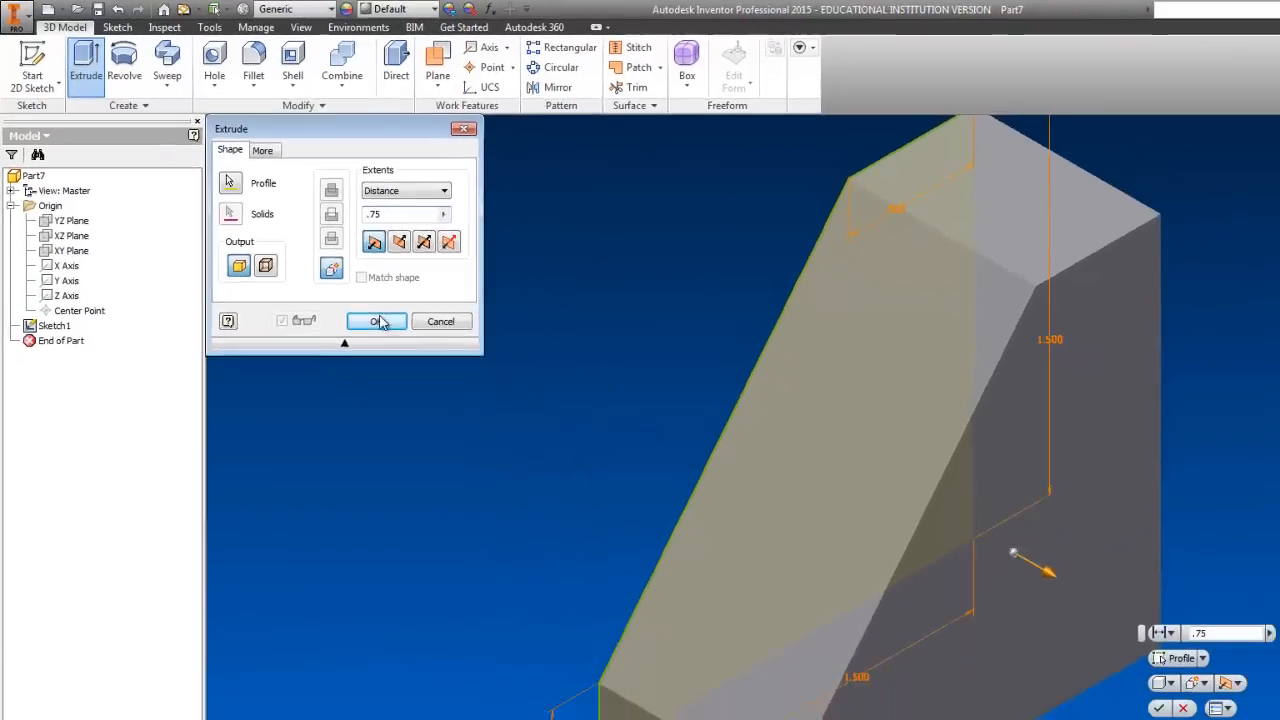
# Extrude the outline .75 deep into a solid
pyautogui.click(376, 320)
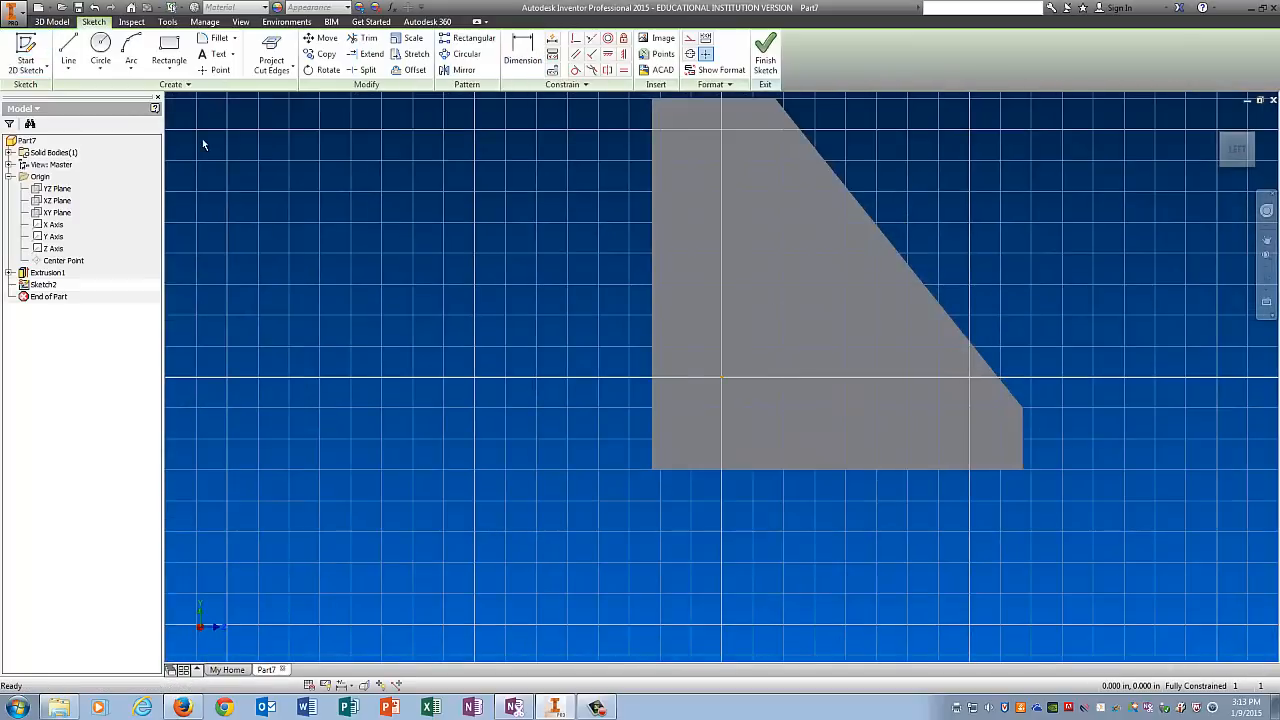
# Sketch a vertical dividing line on the face, dimensioned .750 from the right edge, and finish it
pyautogui.click(272, 54)
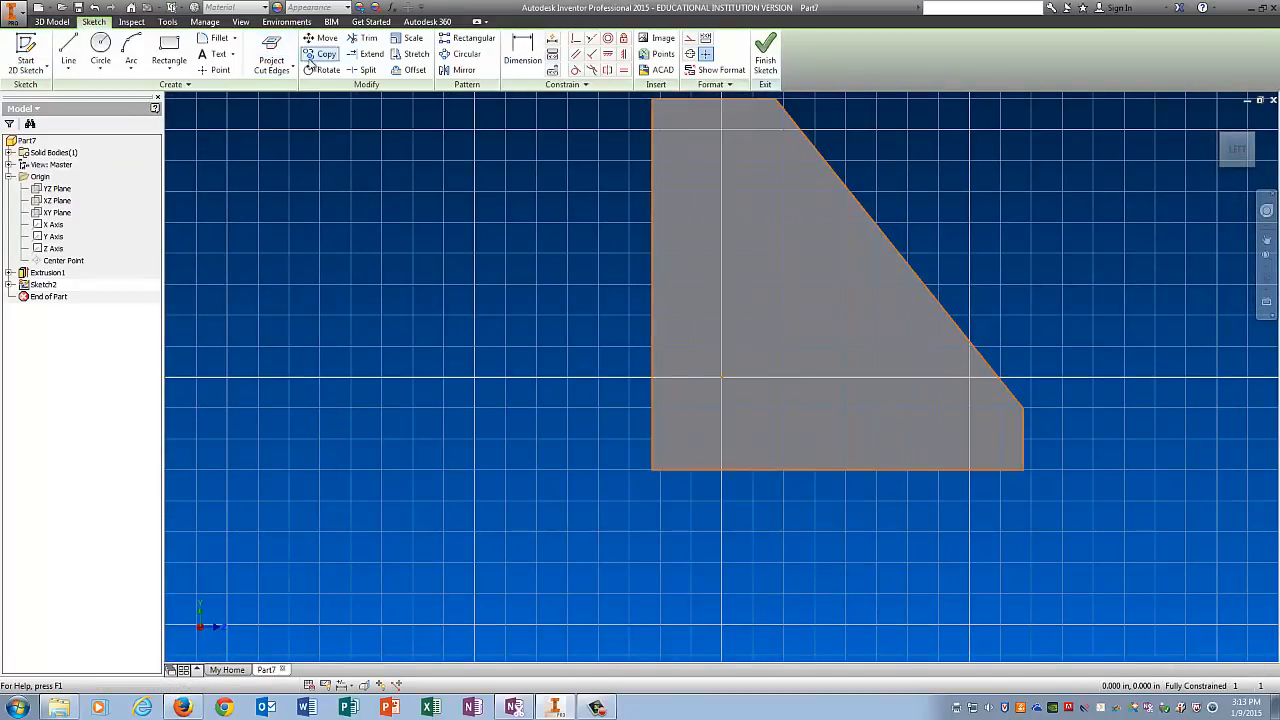
pyautogui.click(68, 50)
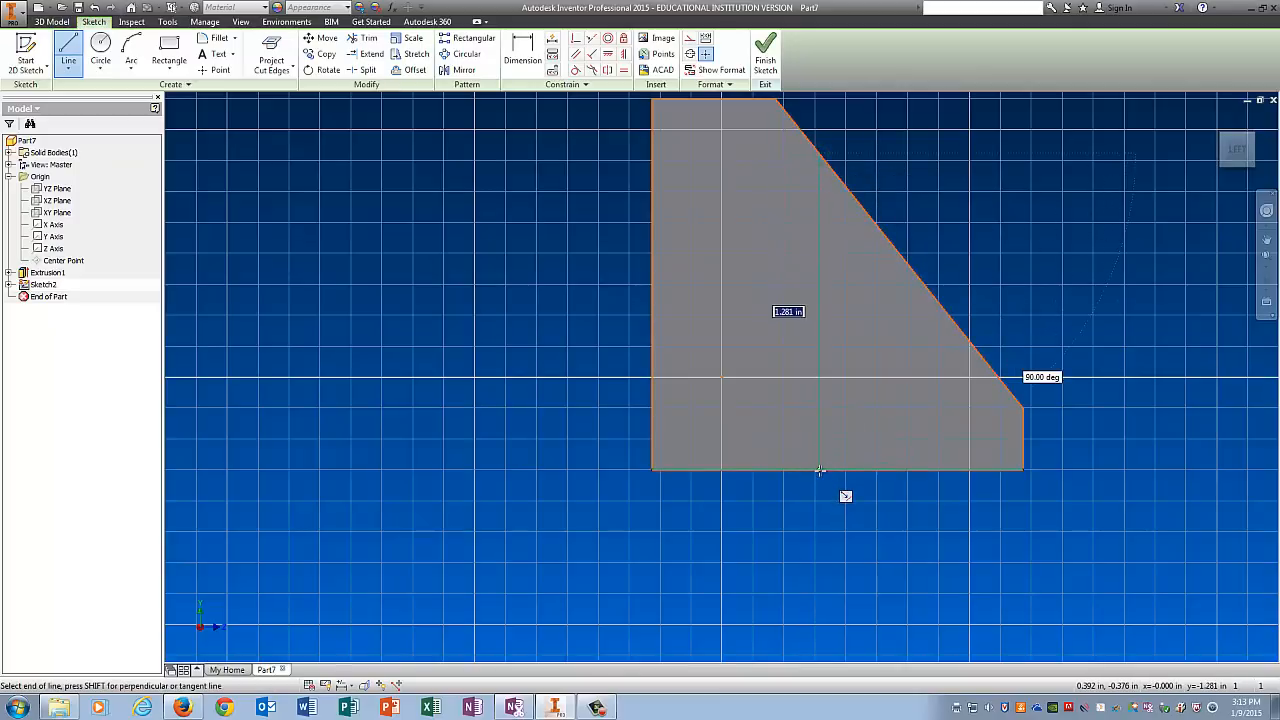
pyautogui.click(520, 50)
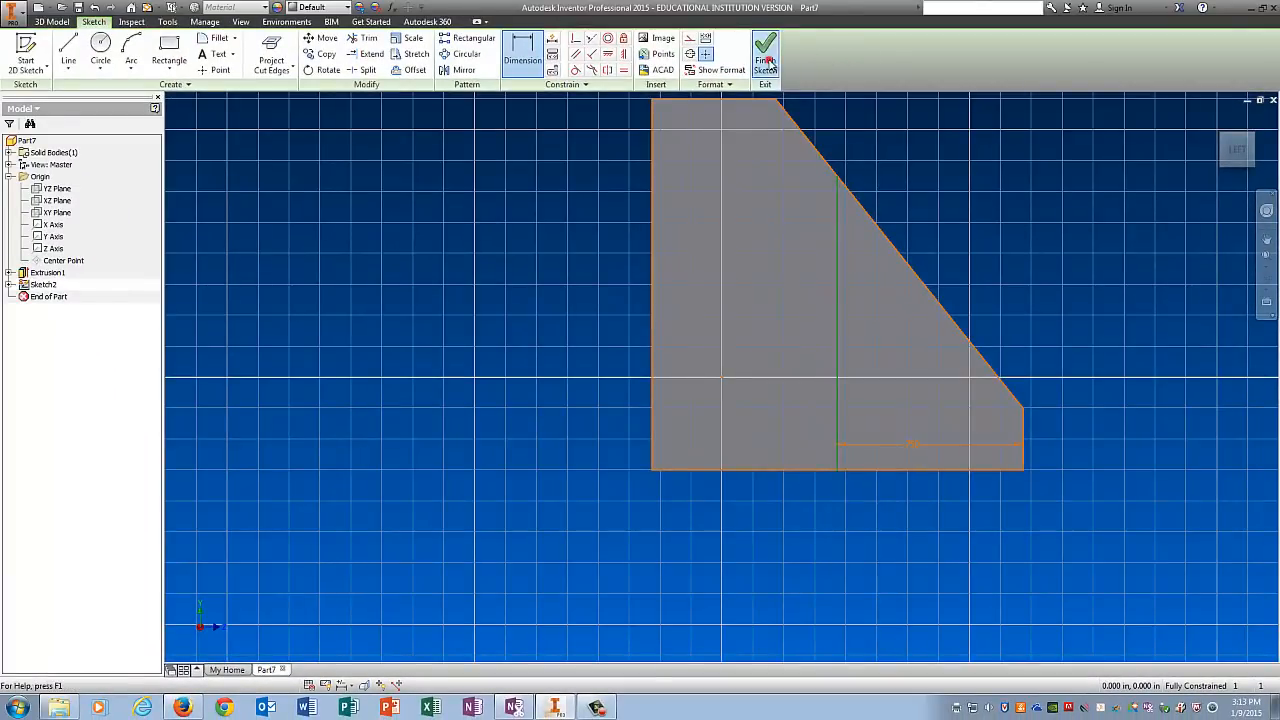
pyautogui.click(766, 52)
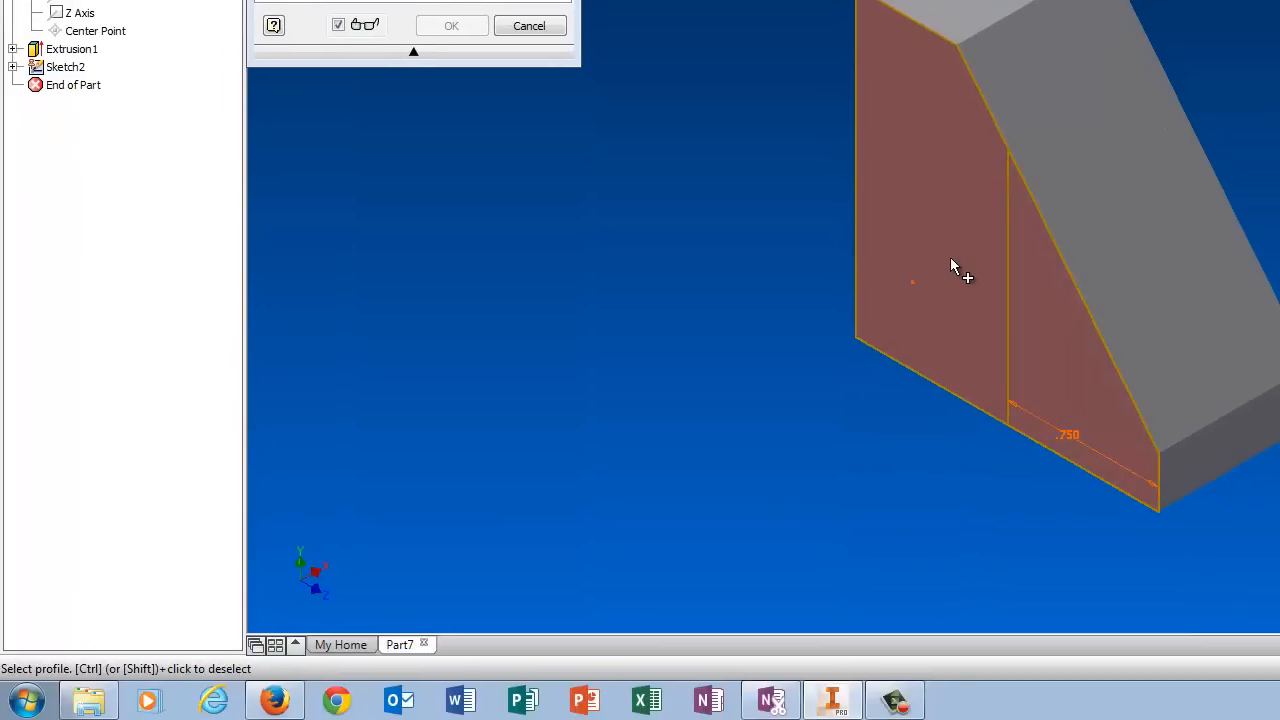
pyautogui.moveTo(1064, 388)
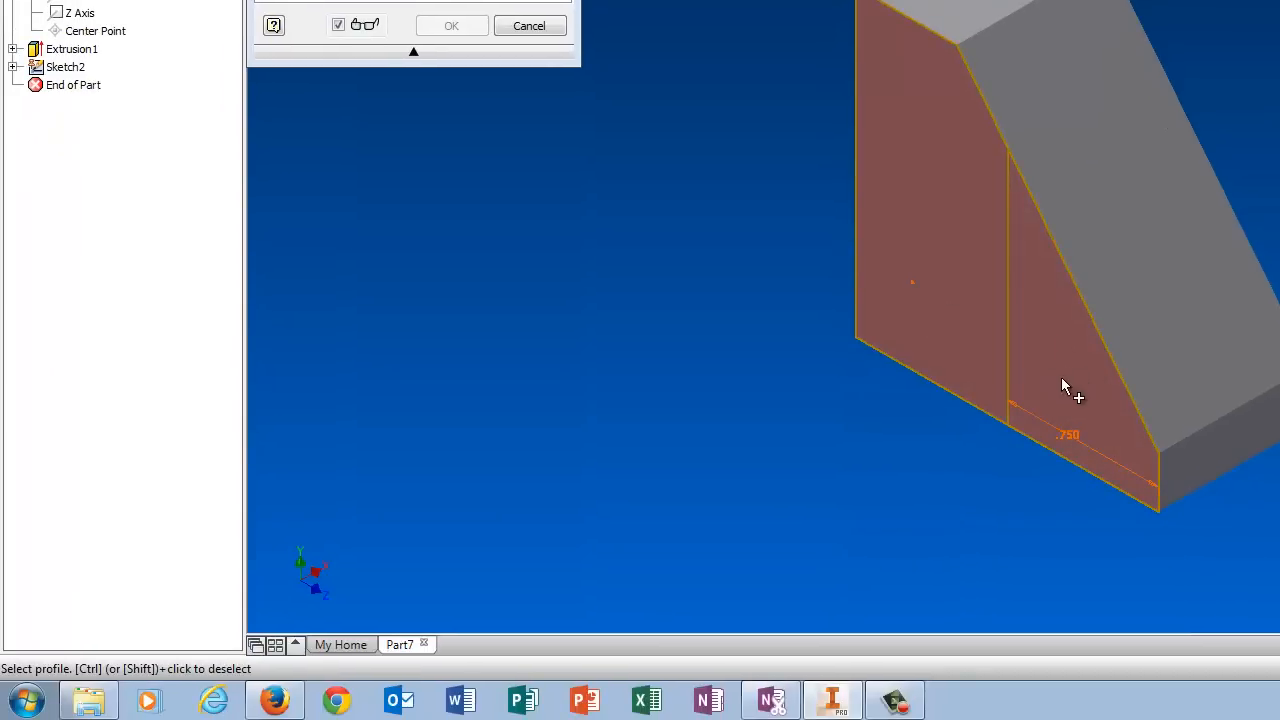
# Extrude only the tall region of the face outward .75 to add a block
pyautogui.click(548, 230)
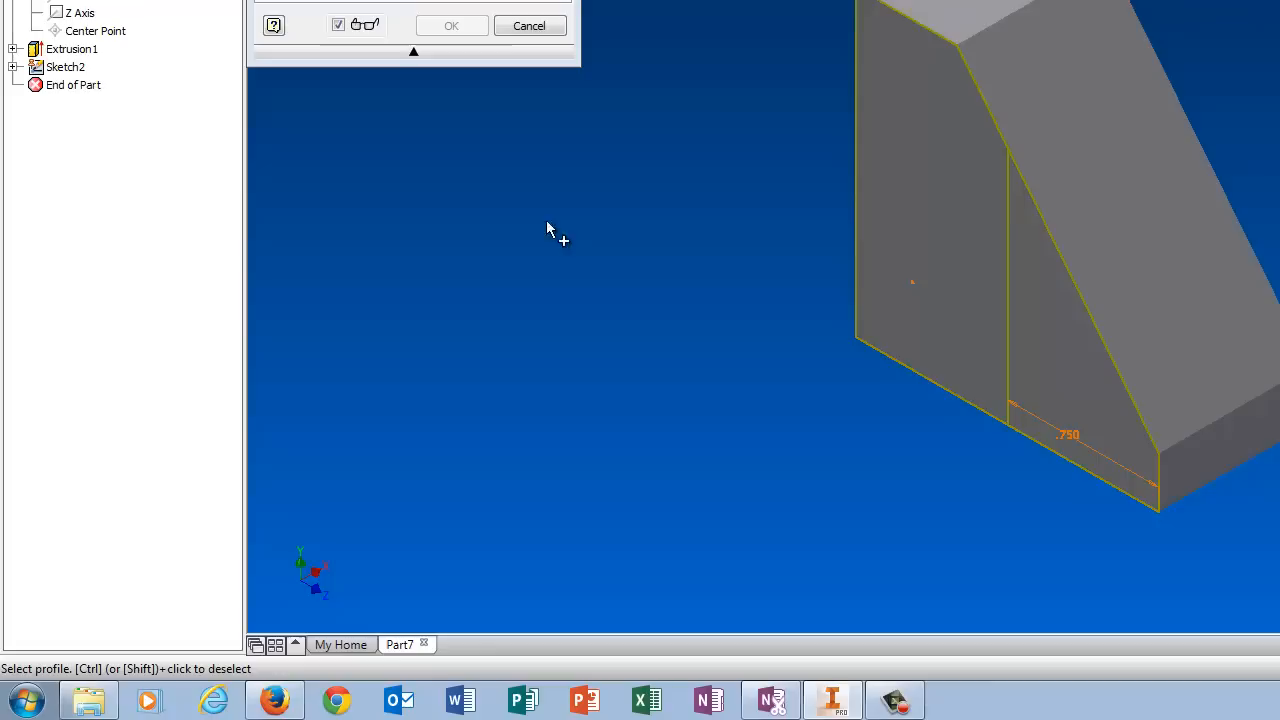
pyautogui.click(936, 220)
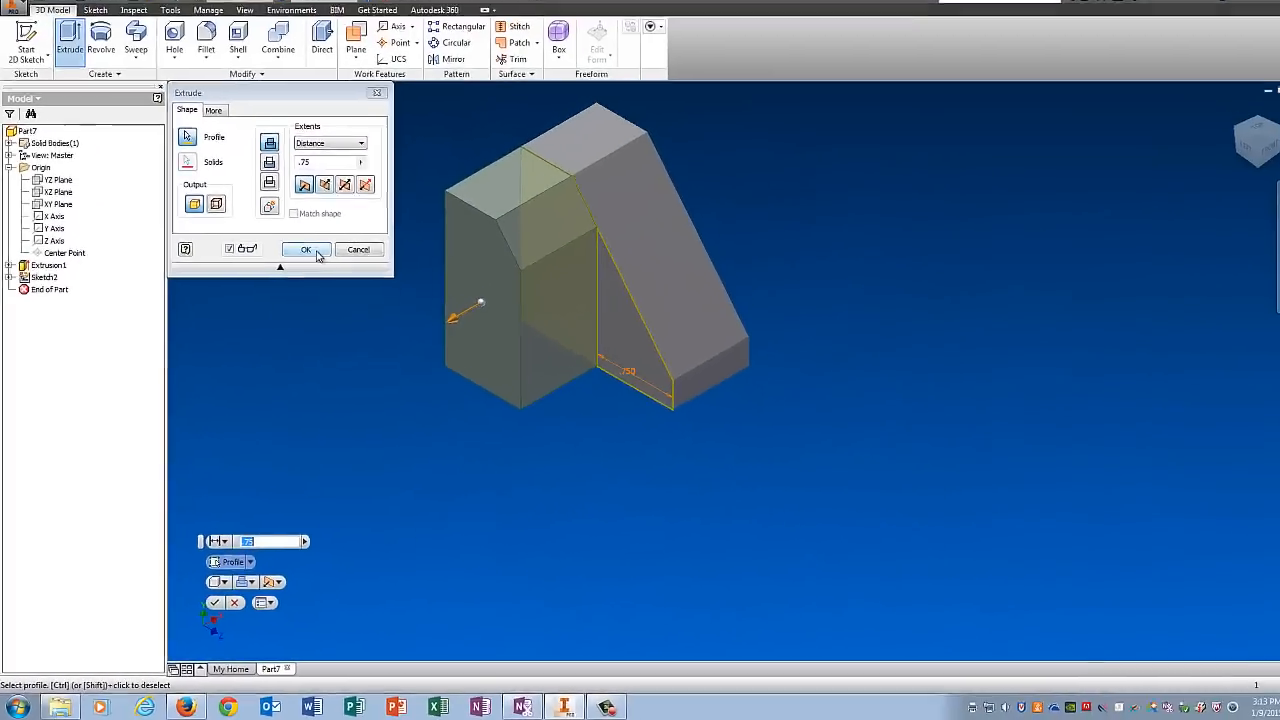
pyautogui.click(306, 248)
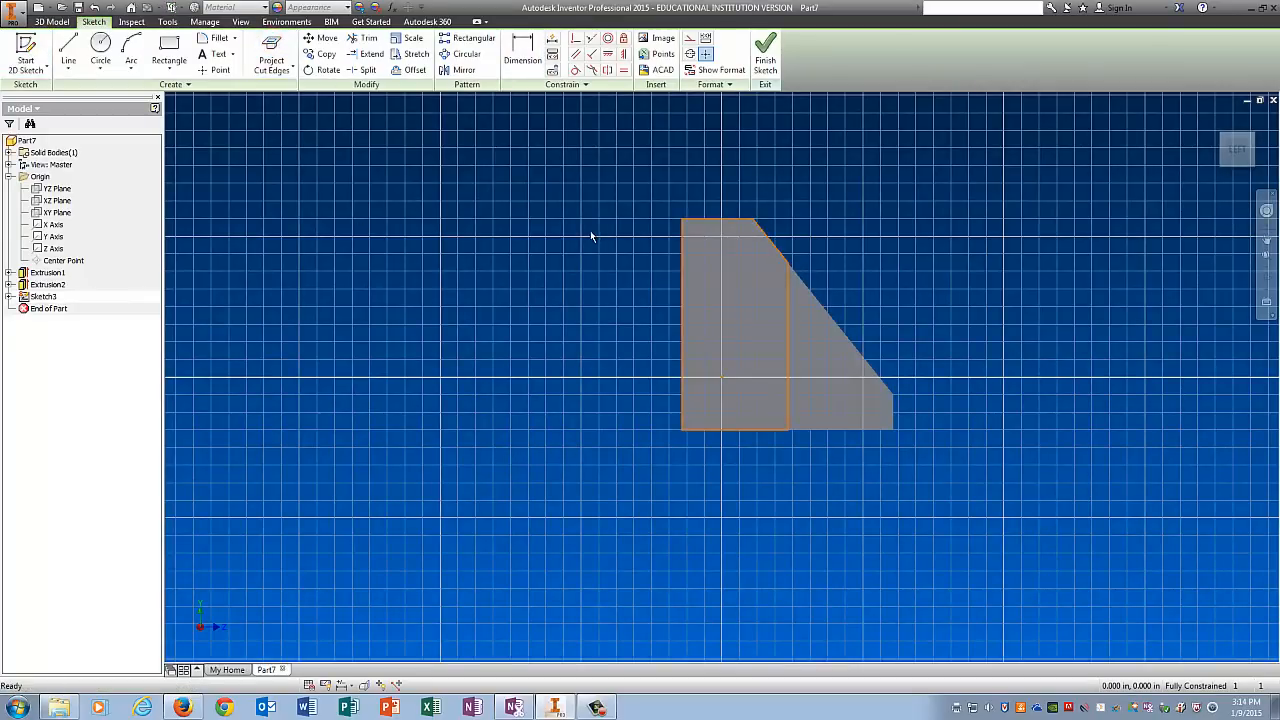
# Draw the slot outline lines on the block's face and finish the sketch
pyautogui.click(68, 50)
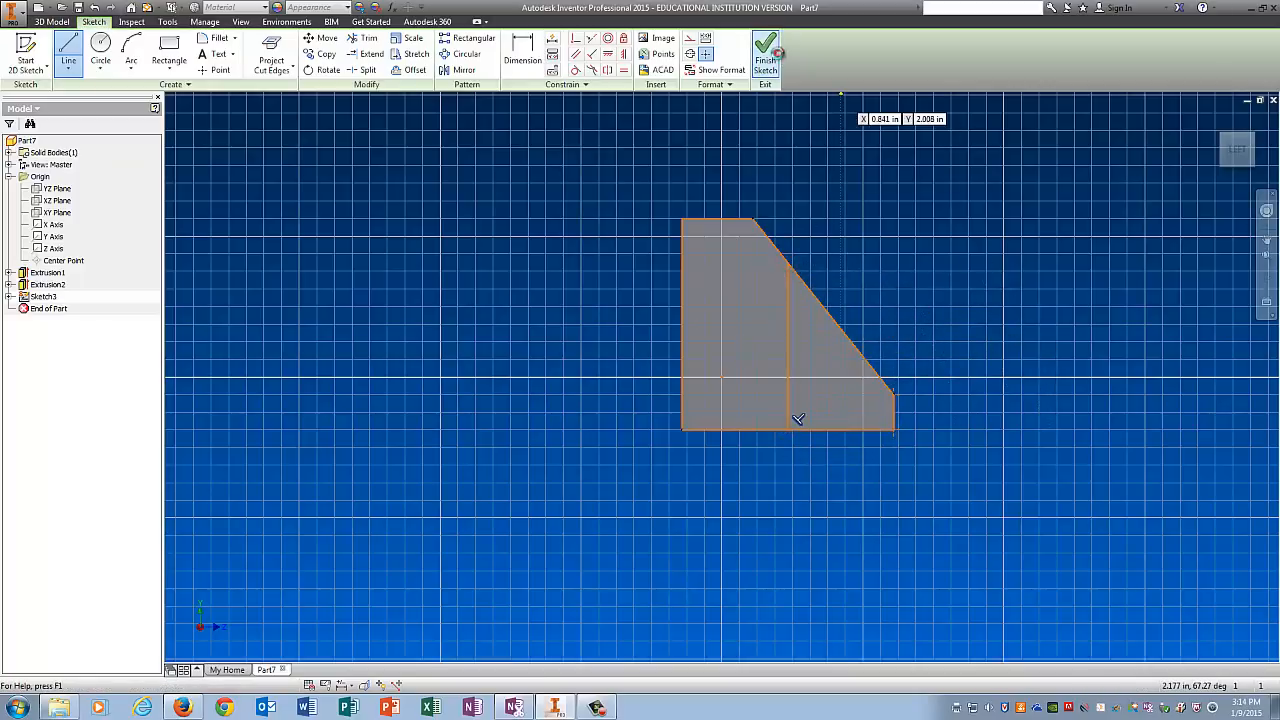
pyautogui.click(764, 48)
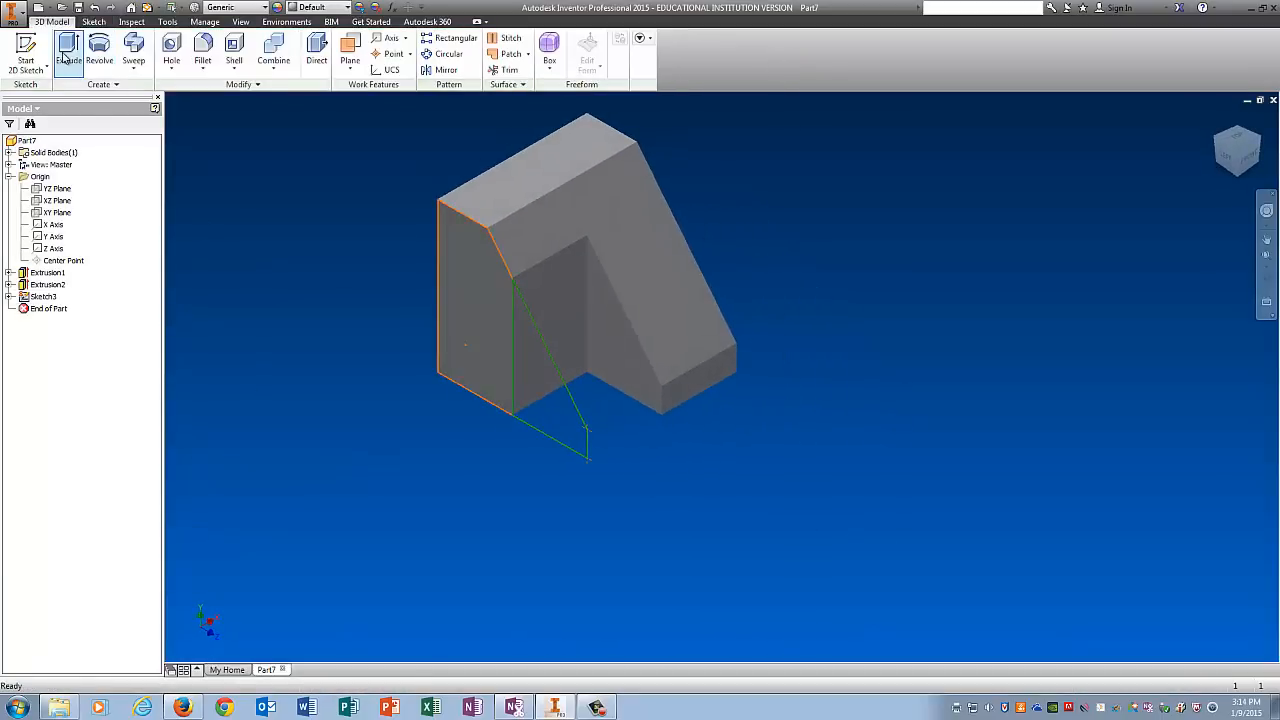
# Cut the slot profile .75 through the part as an open rectangular notch
pyautogui.click(68, 50)
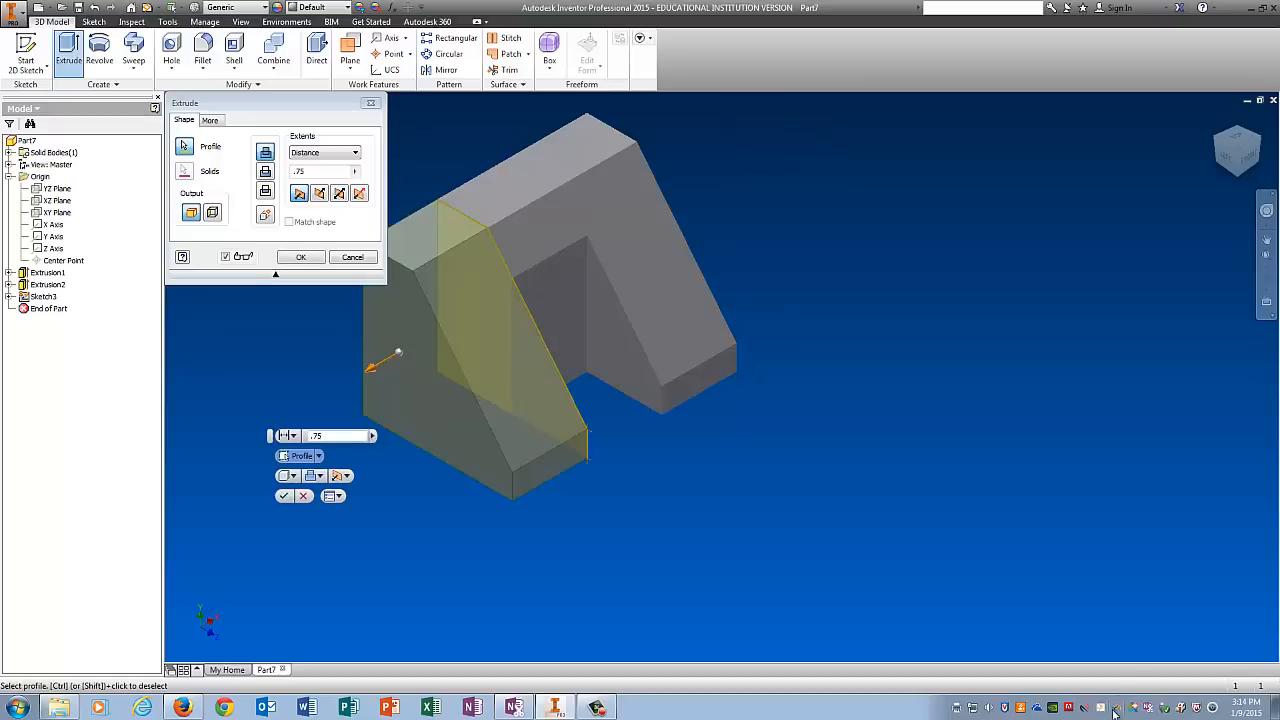
pyautogui.click(300, 256)
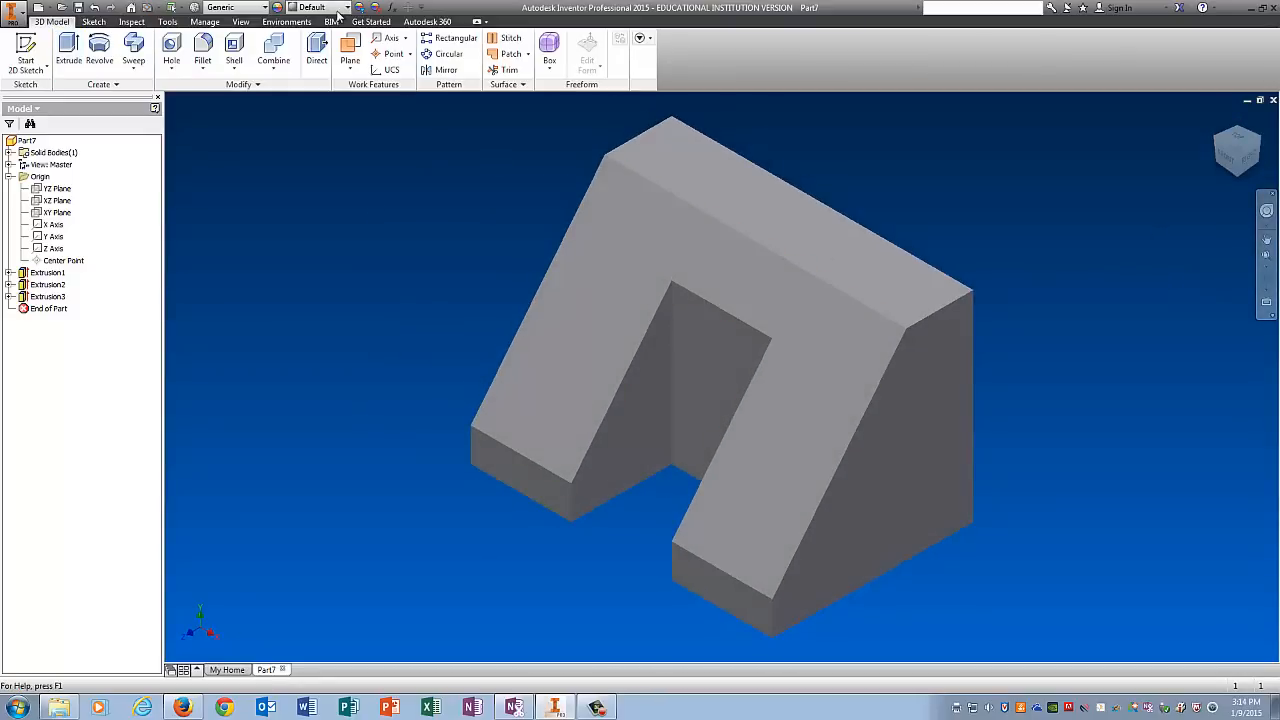
pyautogui.click(340, 8)
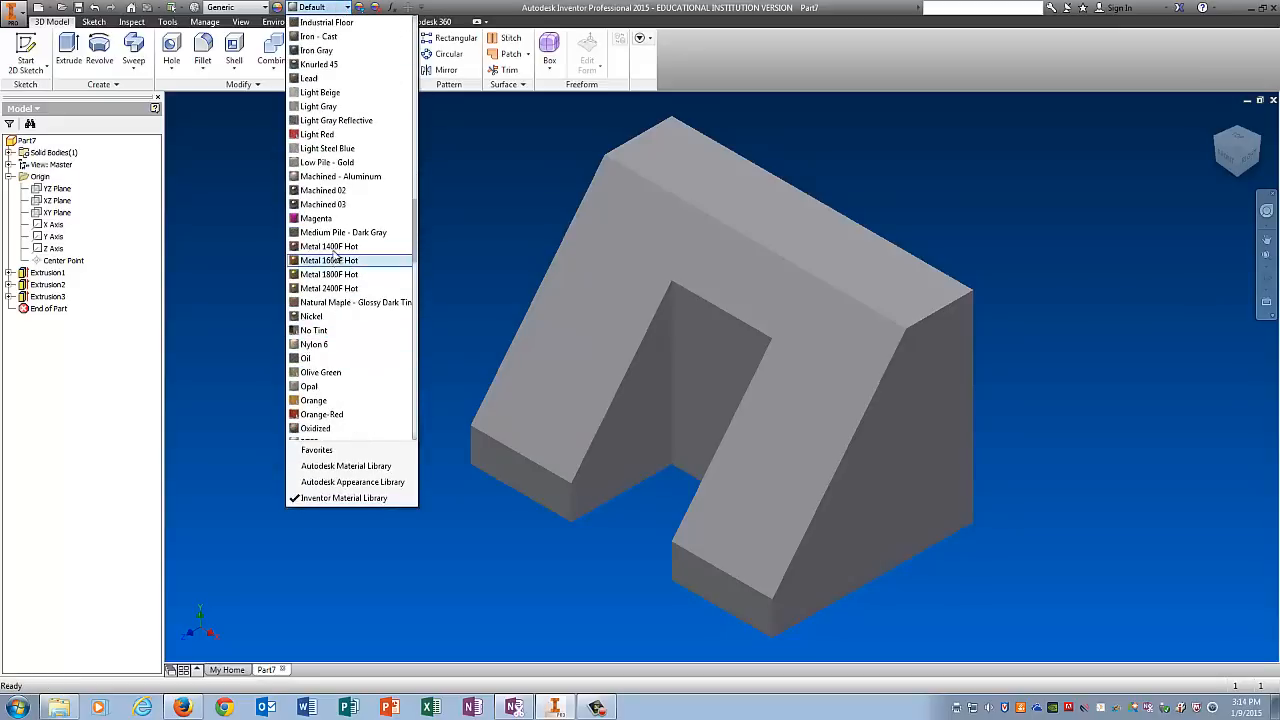
# Apply the Smooth - Dark Forest Green appearance to the part
pyautogui.scroll(-3)
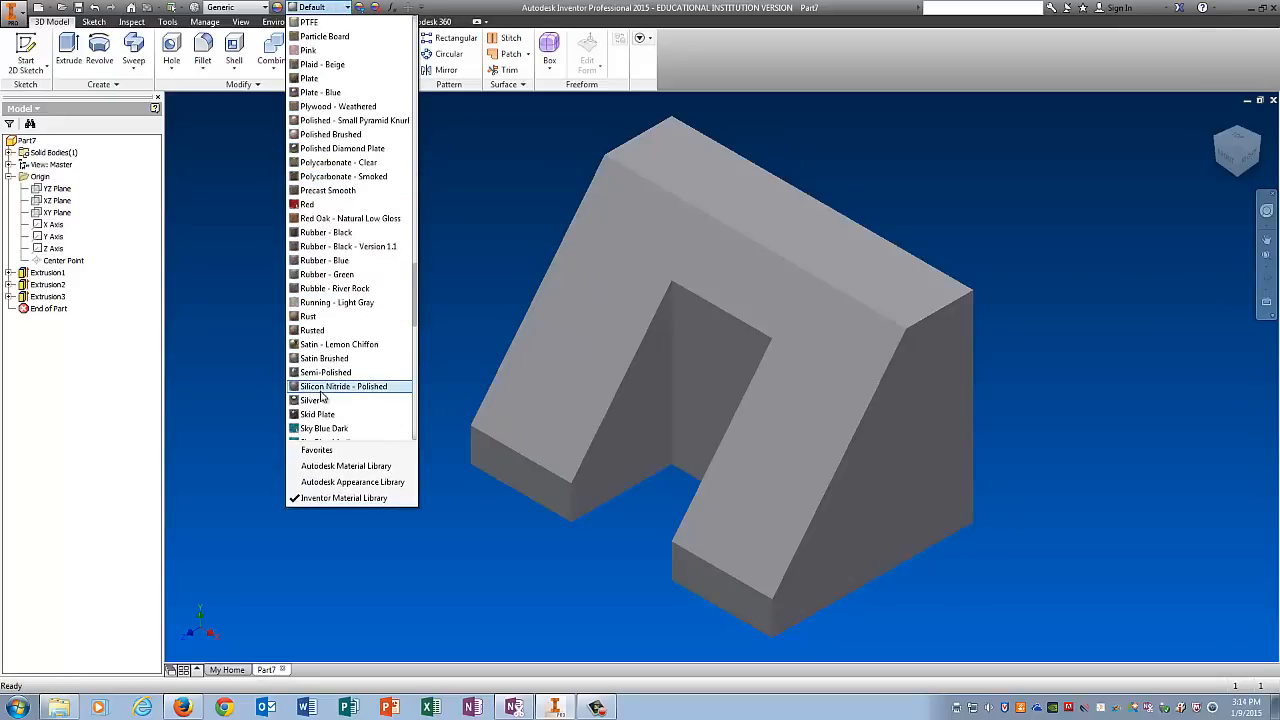
pyautogui.scroll(-3)
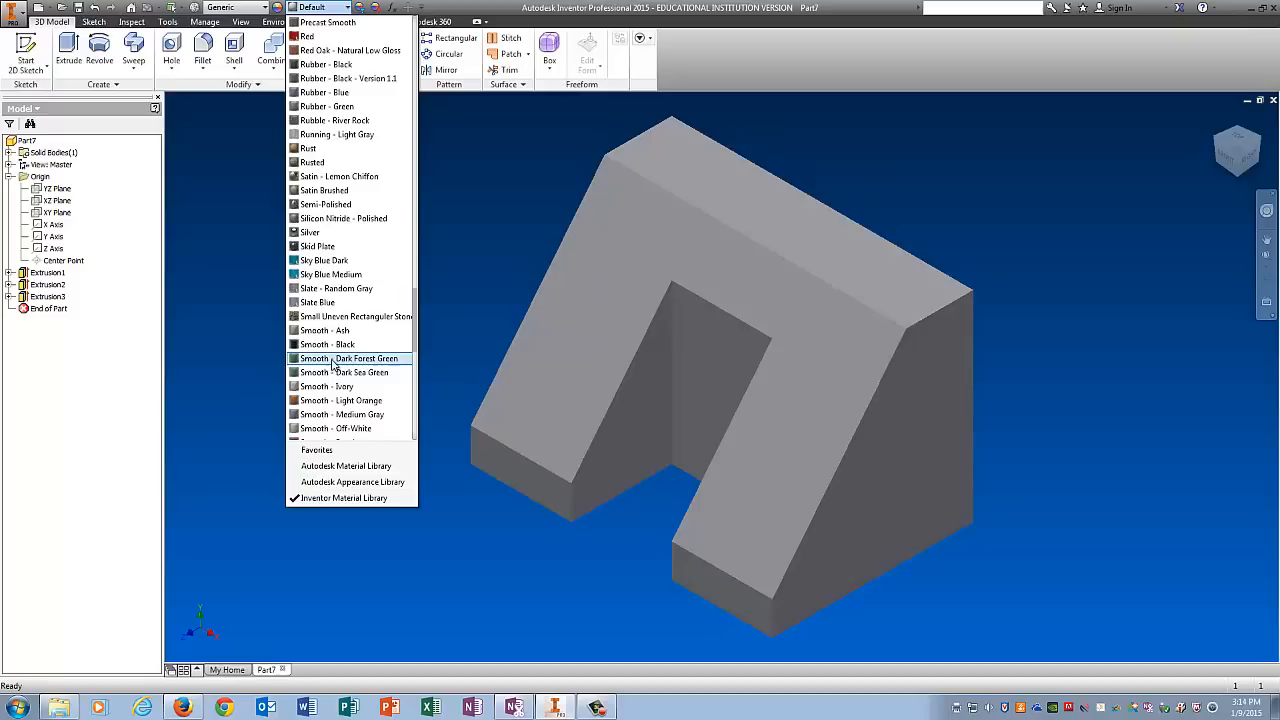
pyautogui.click(350, 358)
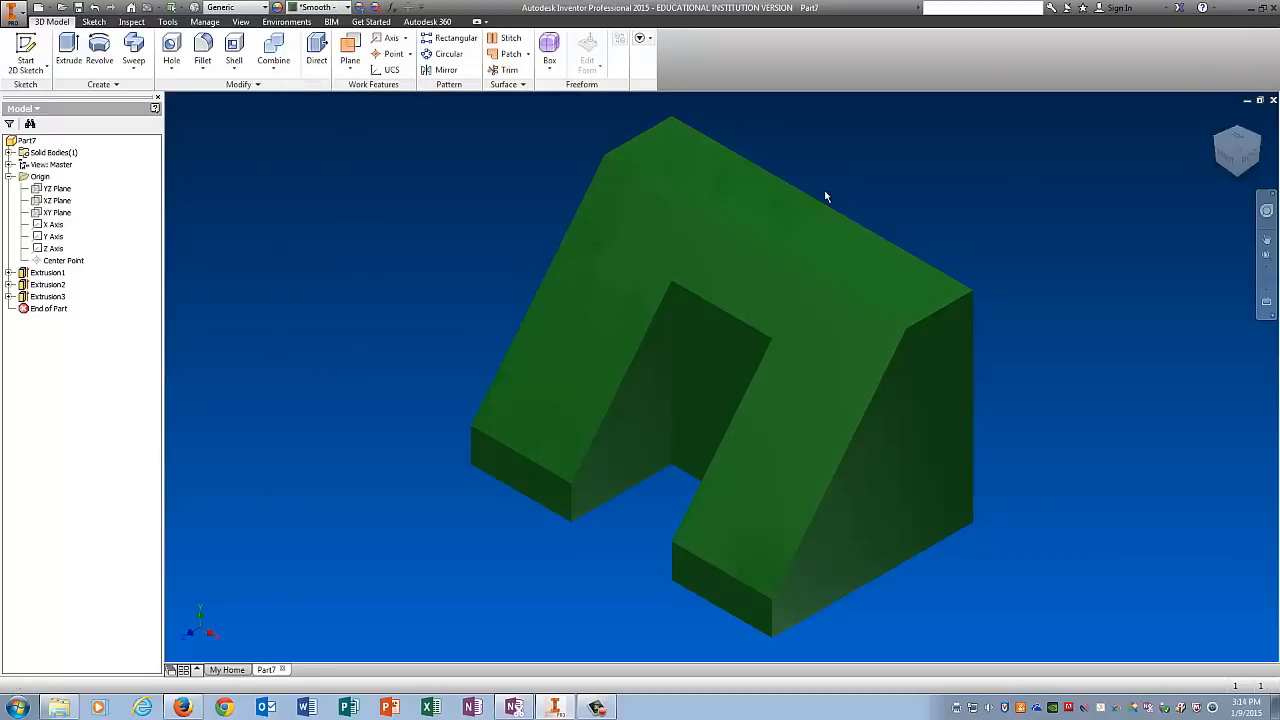
# Save the part as Green Thing in the Practice folder via Save As
pyautogui.click(12, 8)
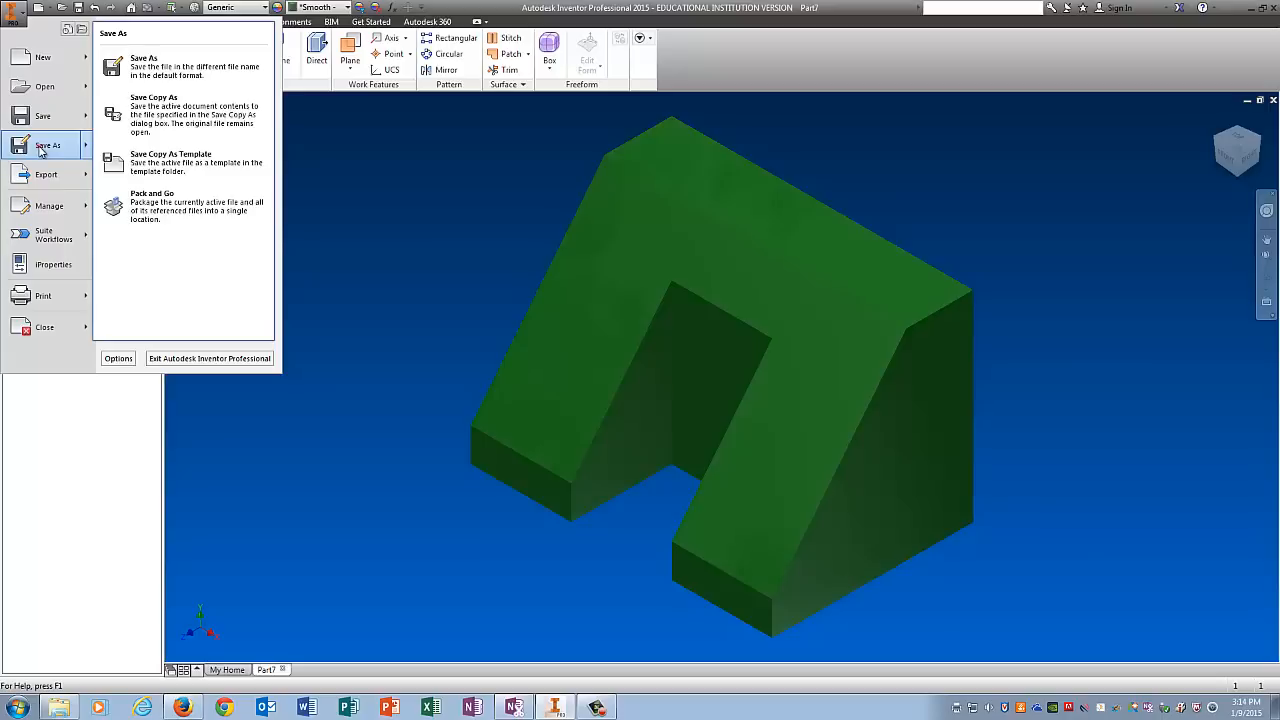
pyautogui.click(144, 58)
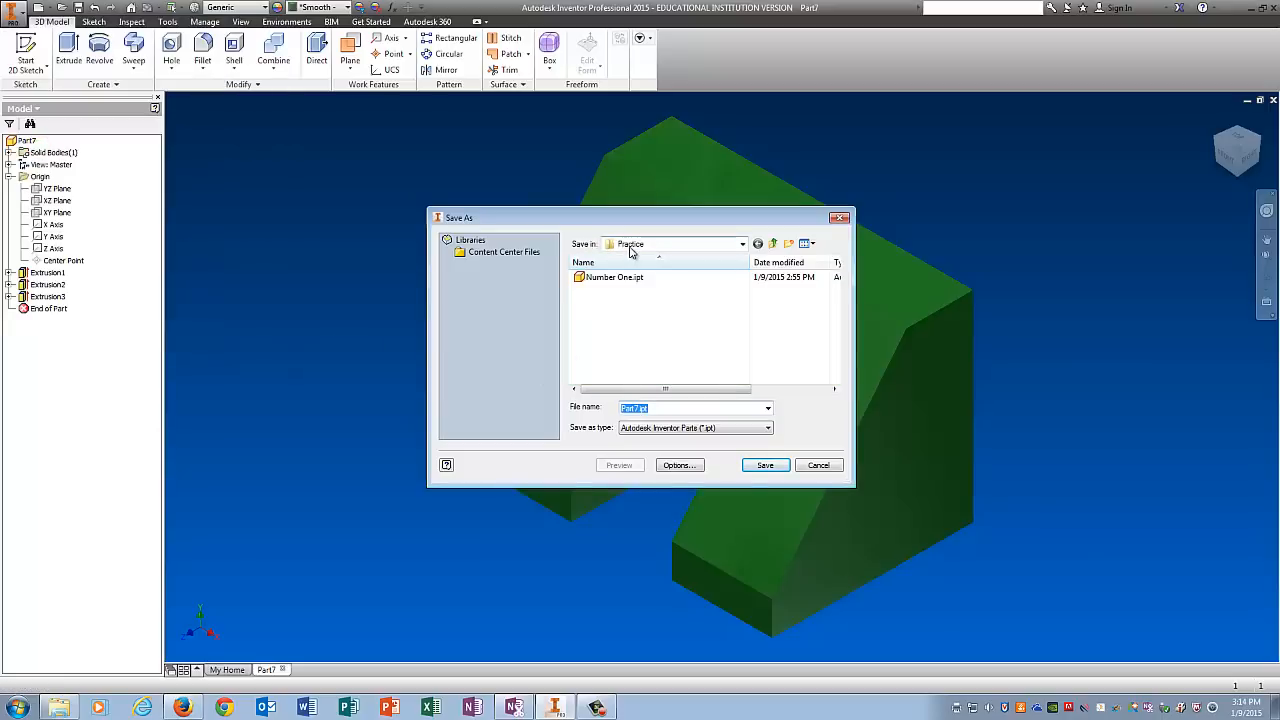
pyautogui.moveTo(614, 276)
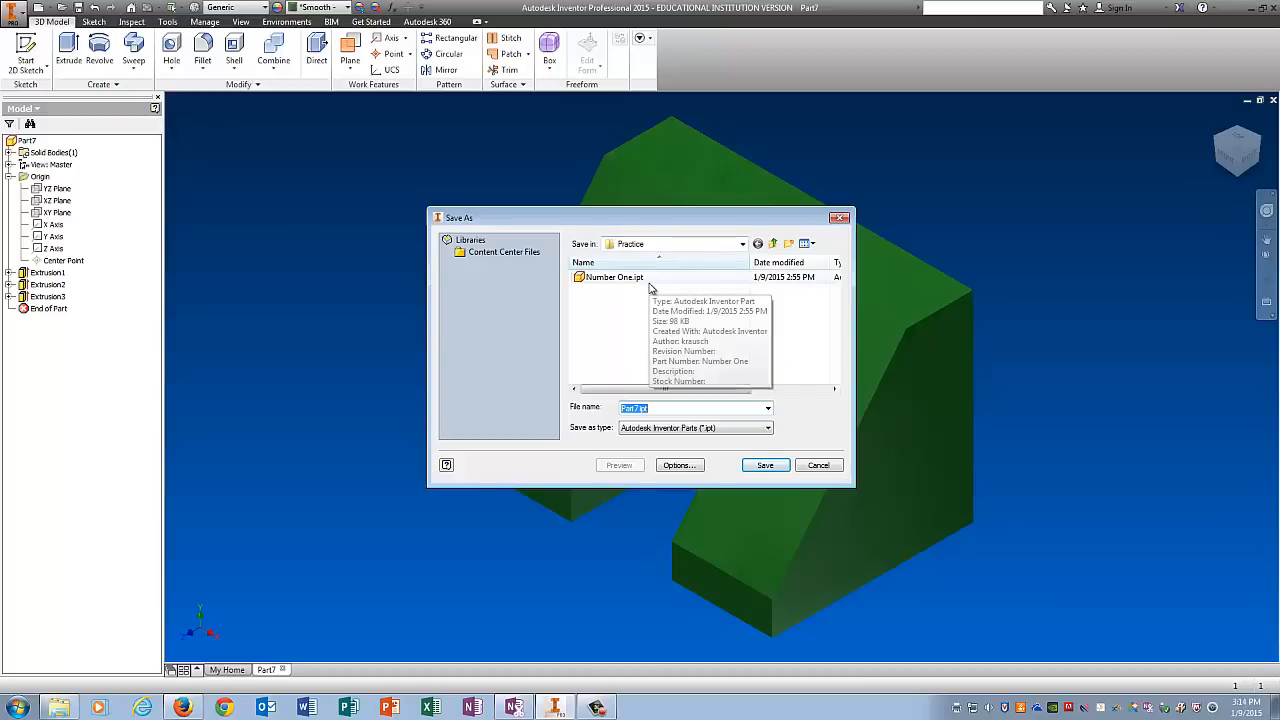
pyautogui.write('Green Thing')
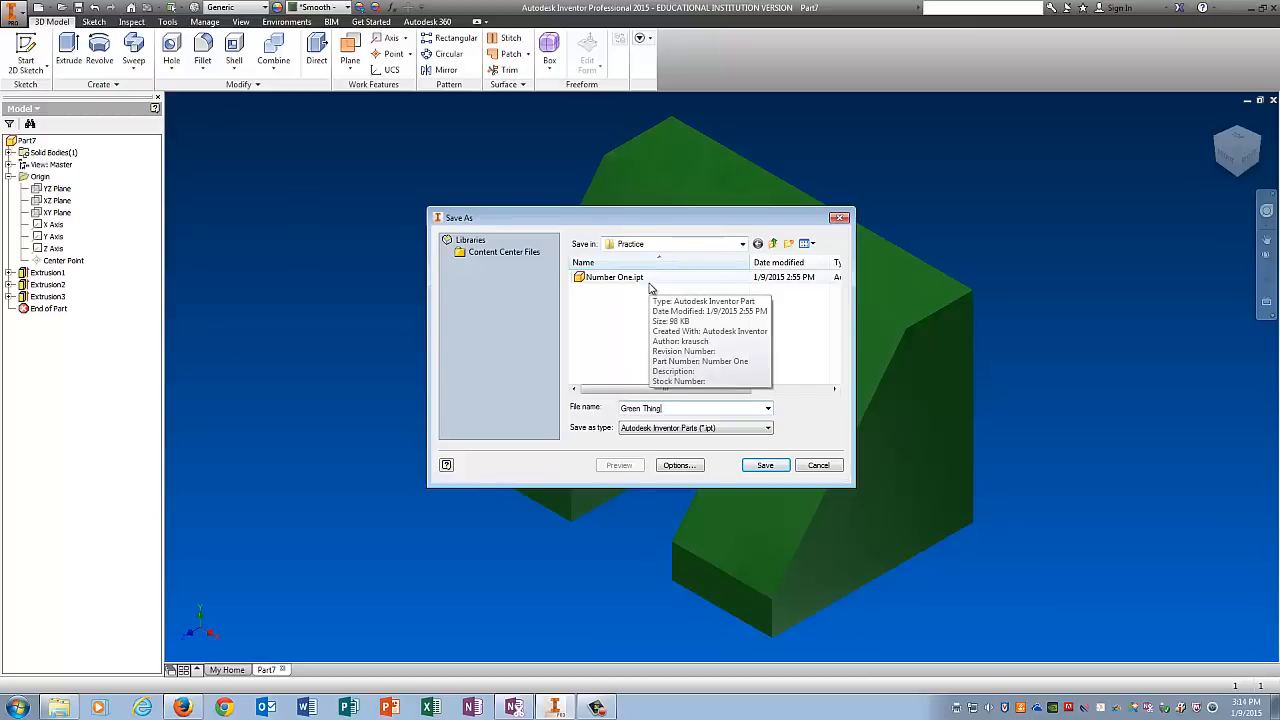
pyautogui.click(764, 464)
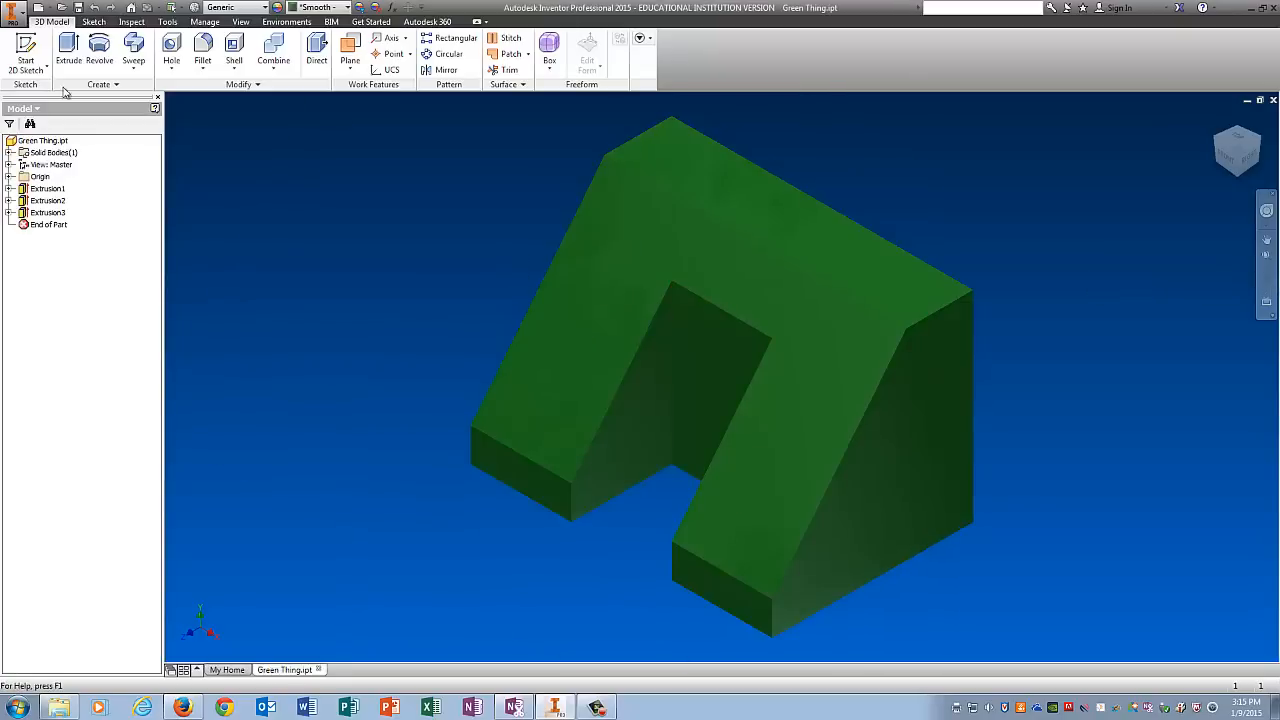
# Start a new drawing from the PLTW A.idw template
pyautogui.click(14, 12)
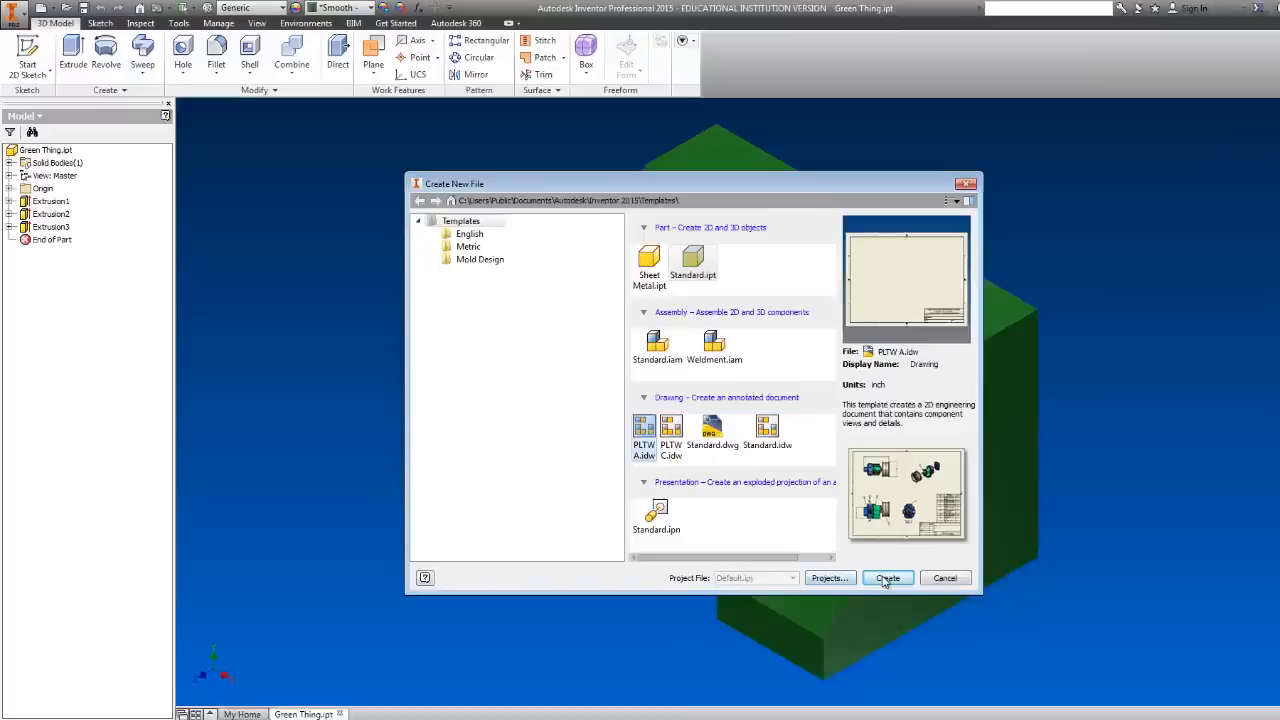
pyautogui.click(886, 578)
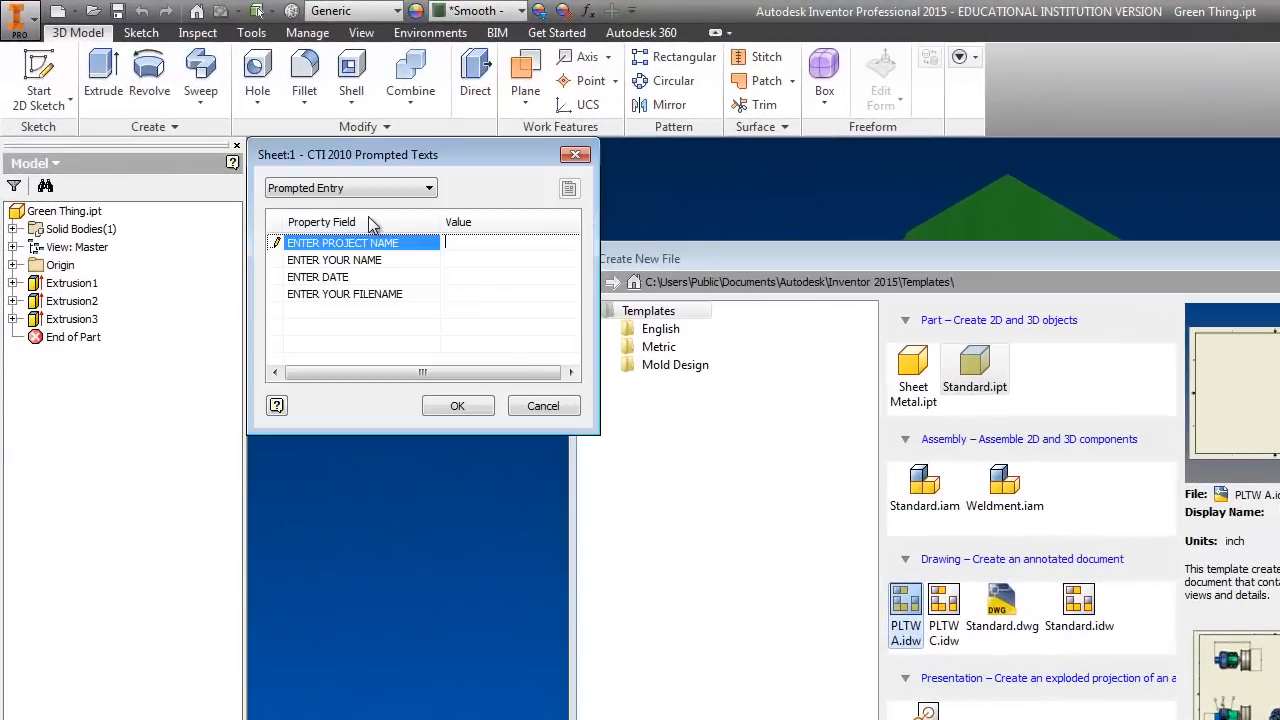
# Fill the title-block prompts with project Practice, date 9 JAN 15 and Big Ugly Green Thing, and create the sheet
pyautogui.write('Practi')
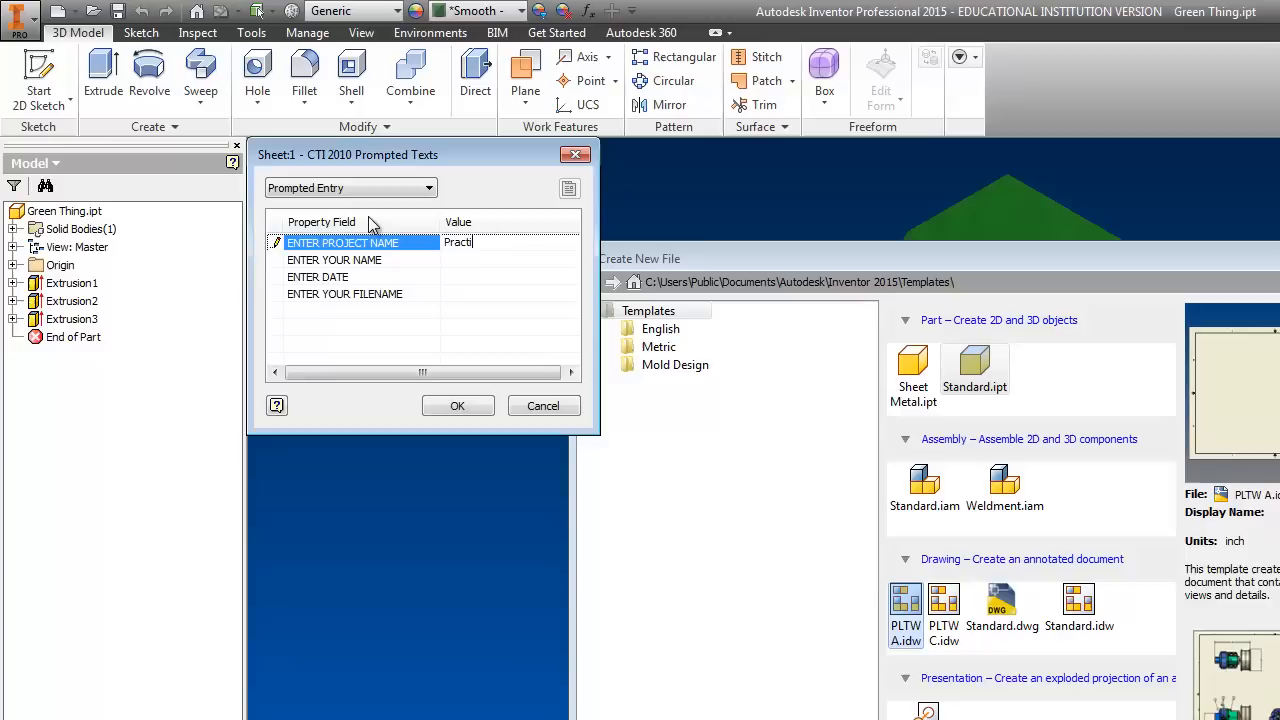
pyautogui.click(478, 260)
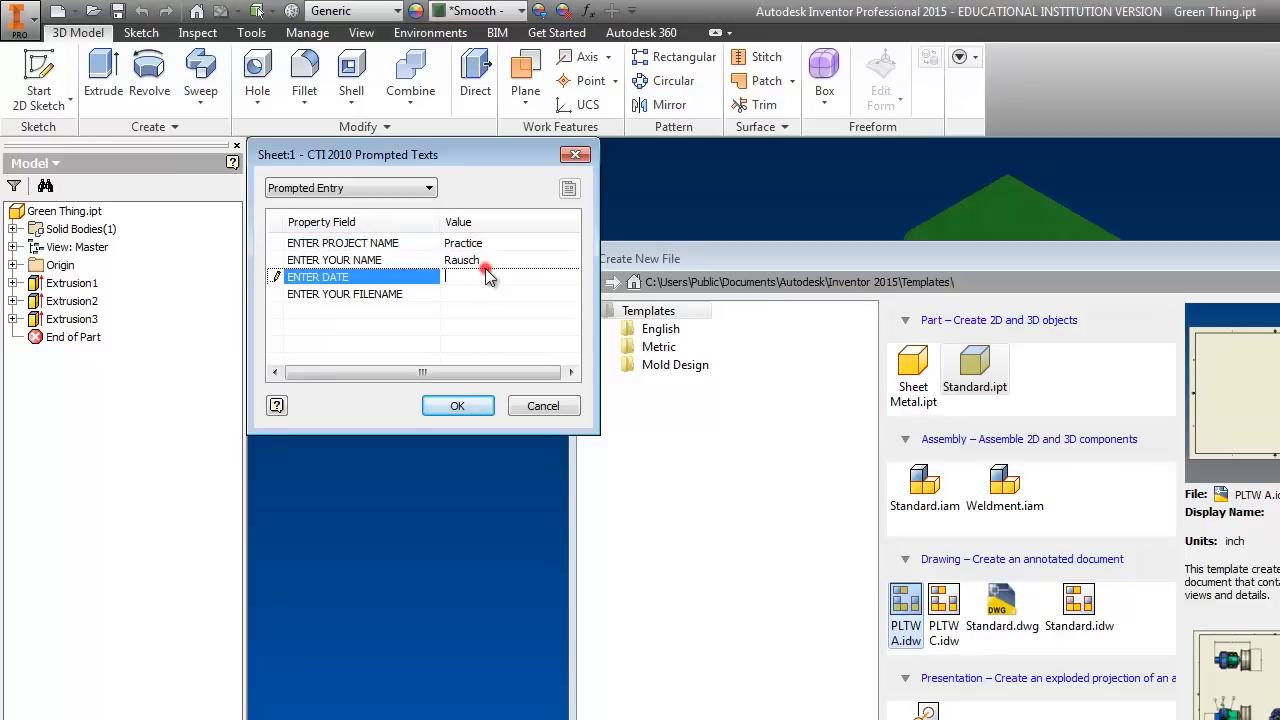
pyautogui.write('9 JAN')
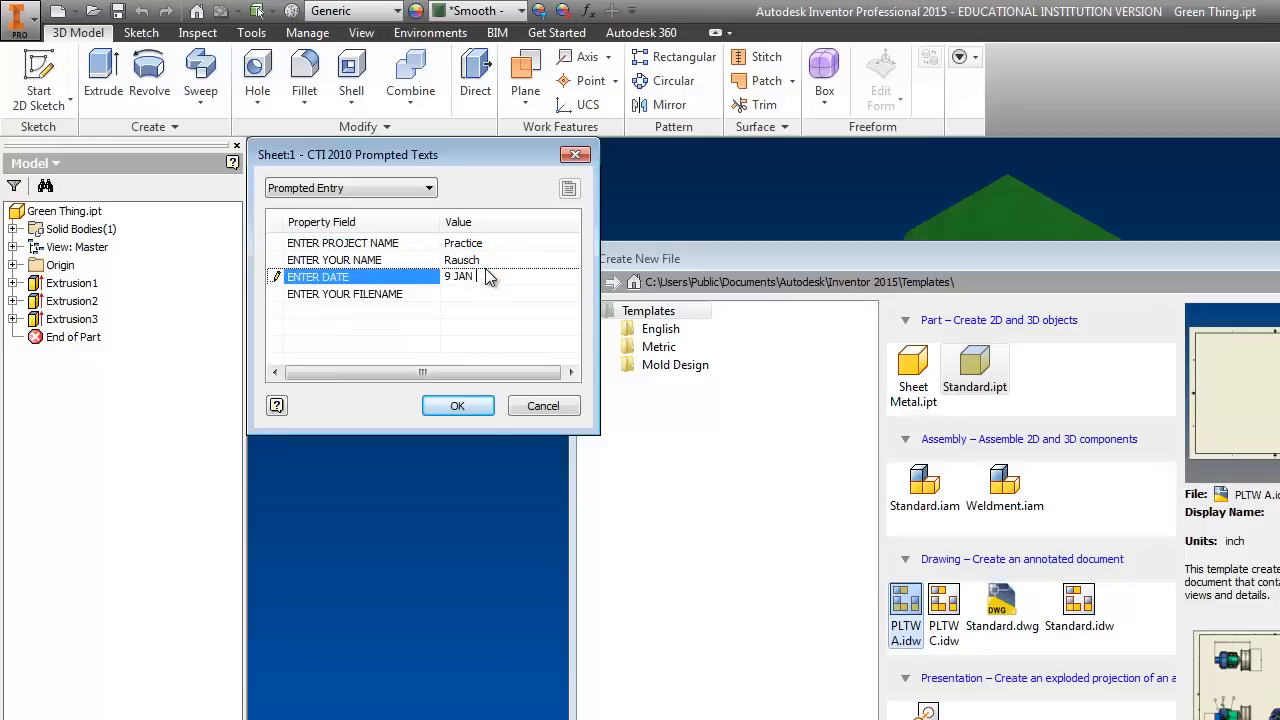
pyautogui.write('15')
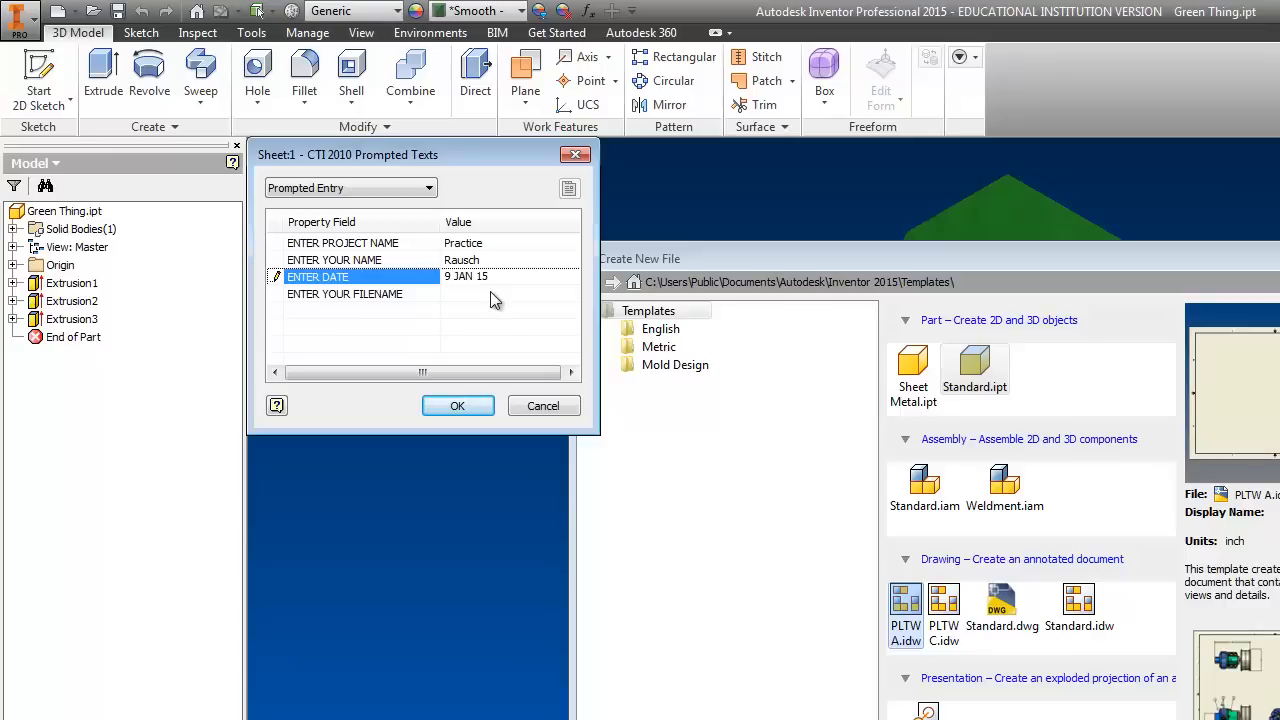
pyautogui.write('Big Ugly Green Th')
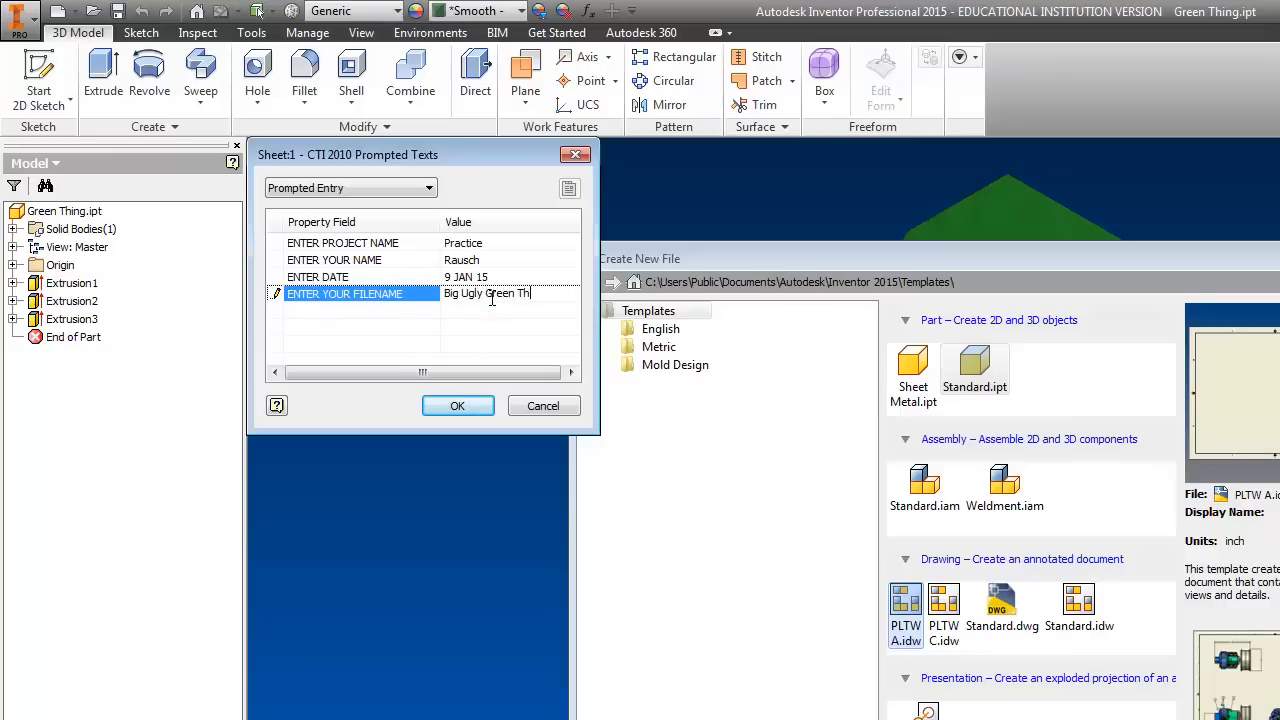
pyautogui.click(456, 404)
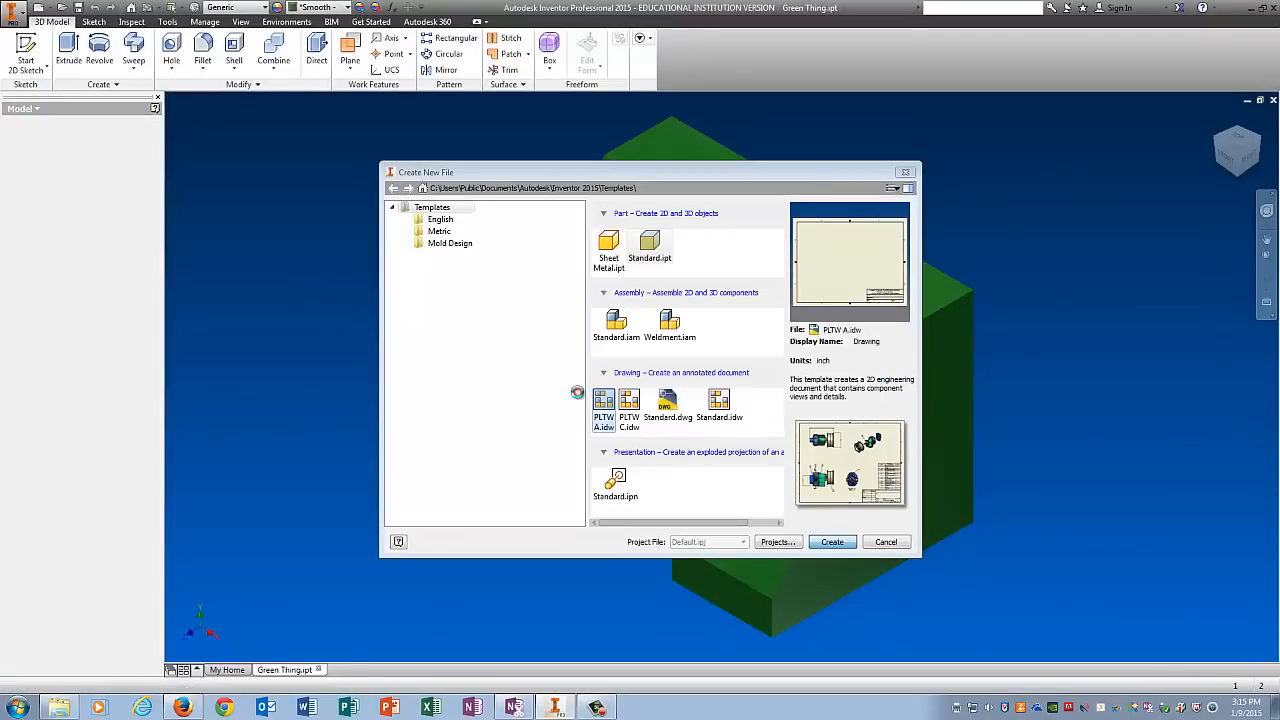
pyautogui.click(832, 540)
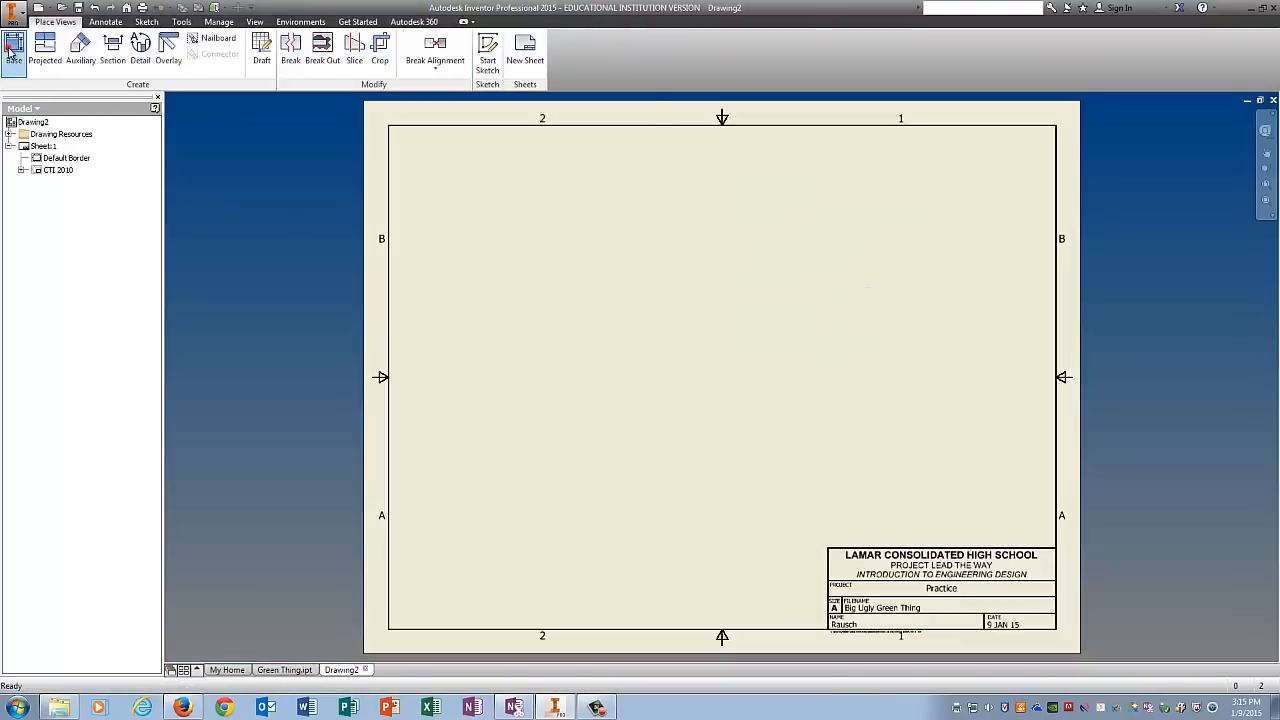
# Place the front base view with projected top, side and isometric views, setting the isometric to Shaded
pyautogui.click(14, 50)
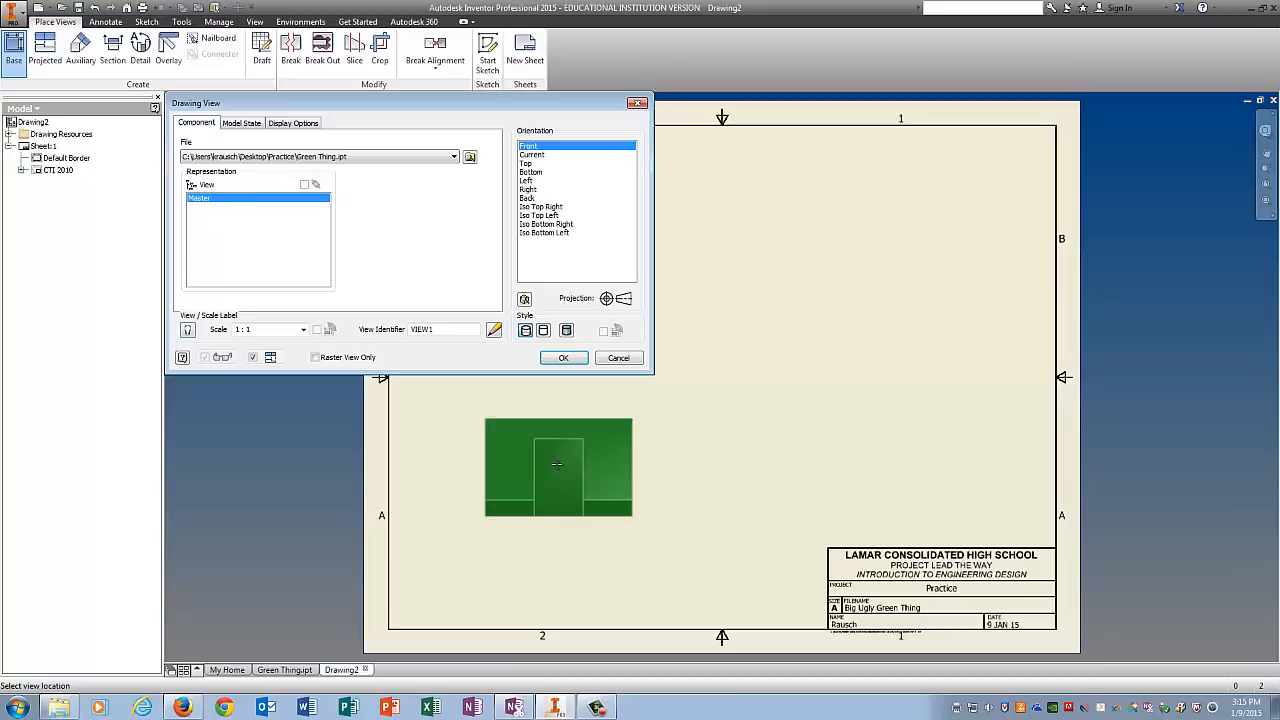
pyautogui.click(564, 356)
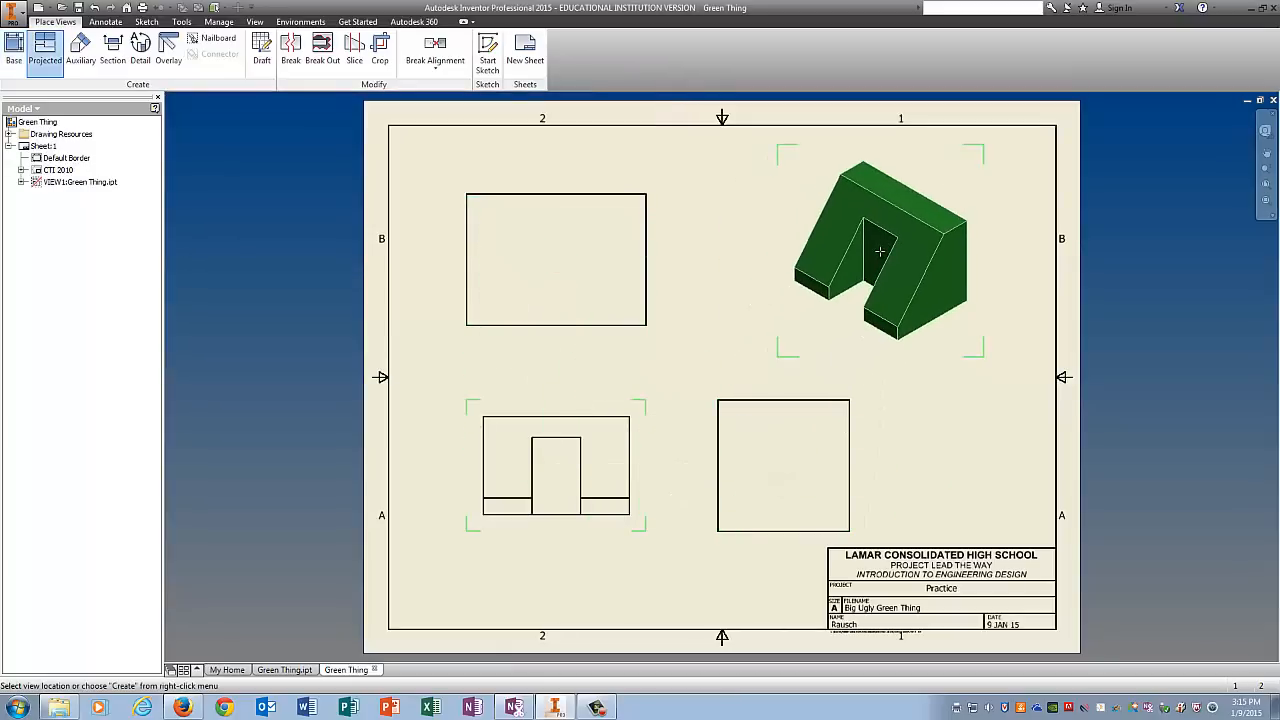
pyautogui.rightClick(880, 250)
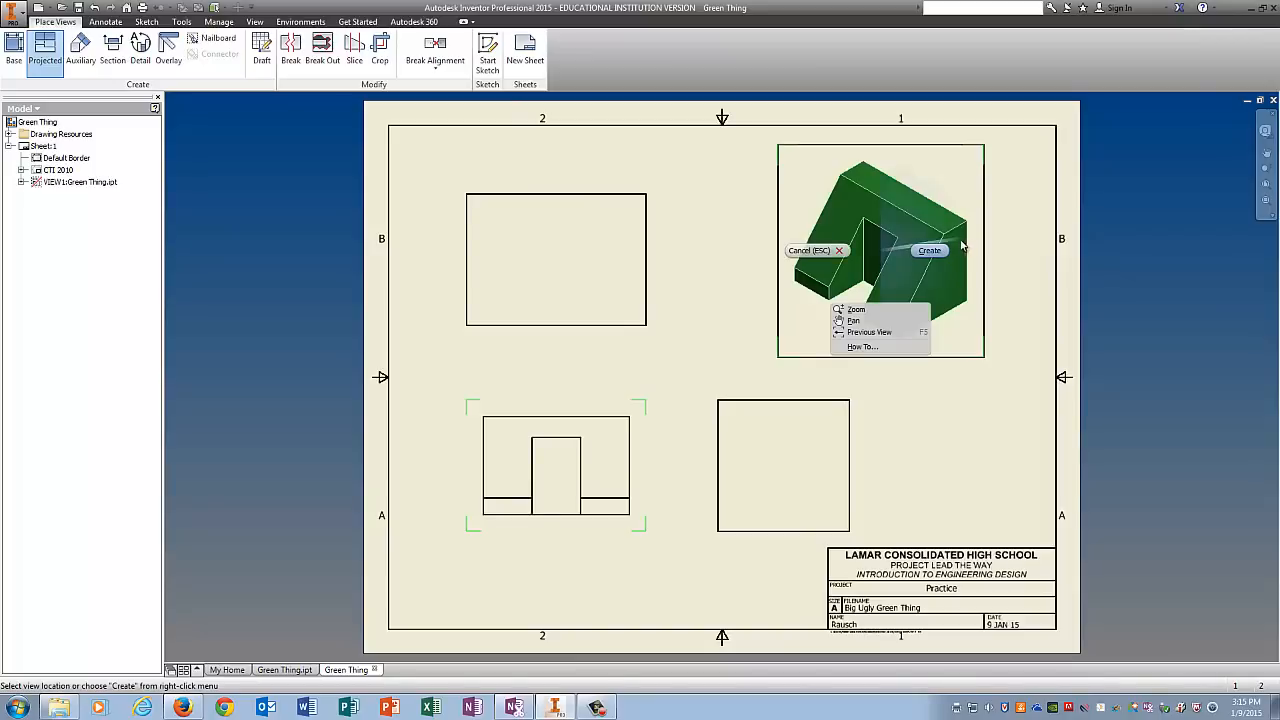
pyautogui.click(928, 250)
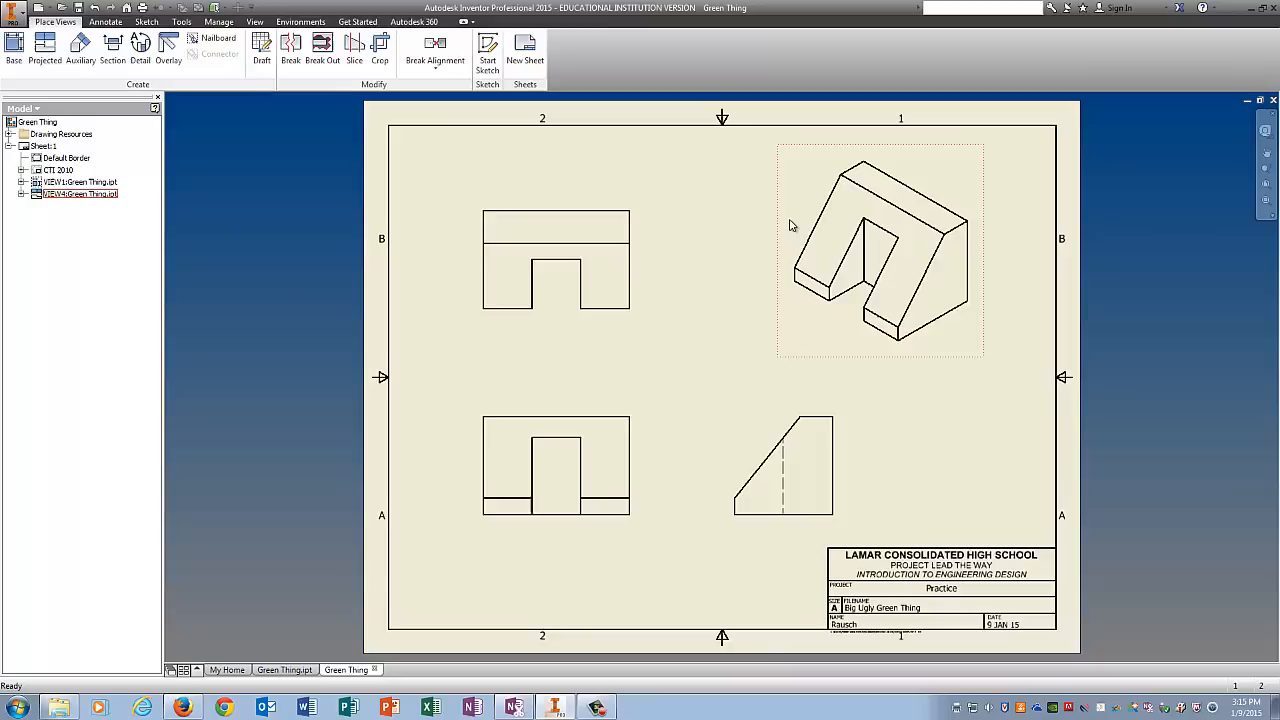
pyautogui.doubleClick(880, 250)
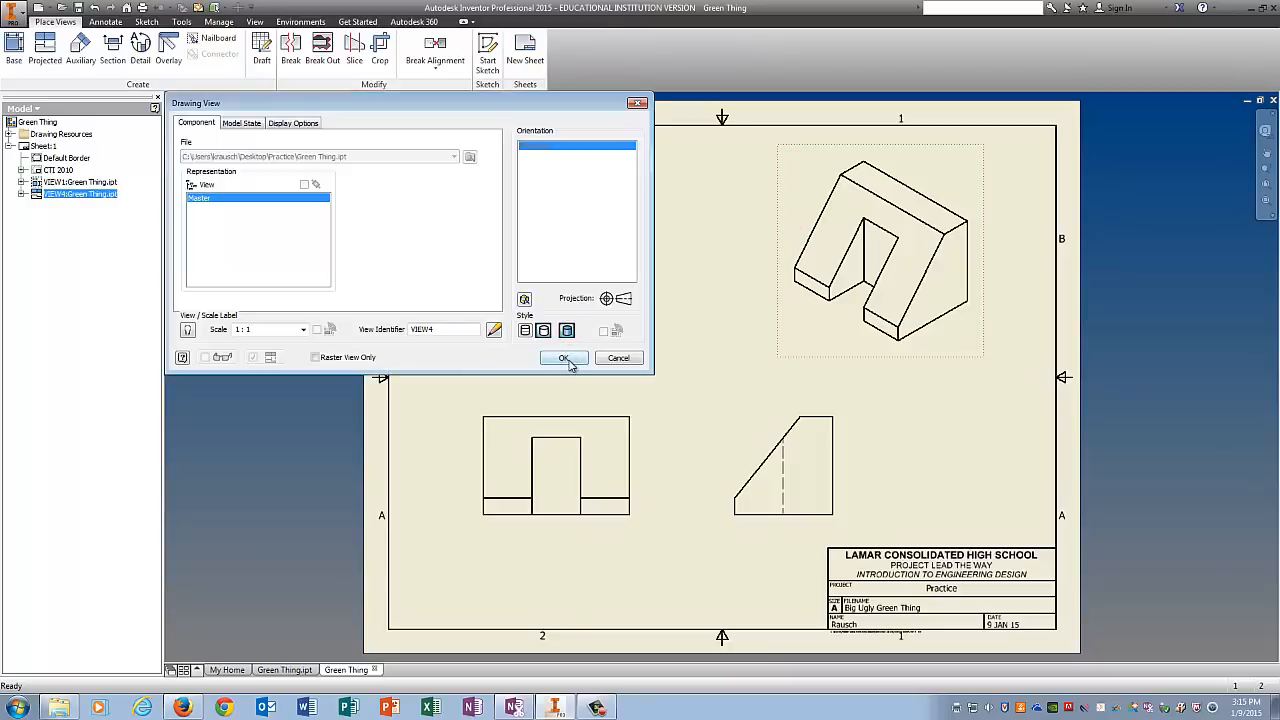
pyautogui.click(564, 358)
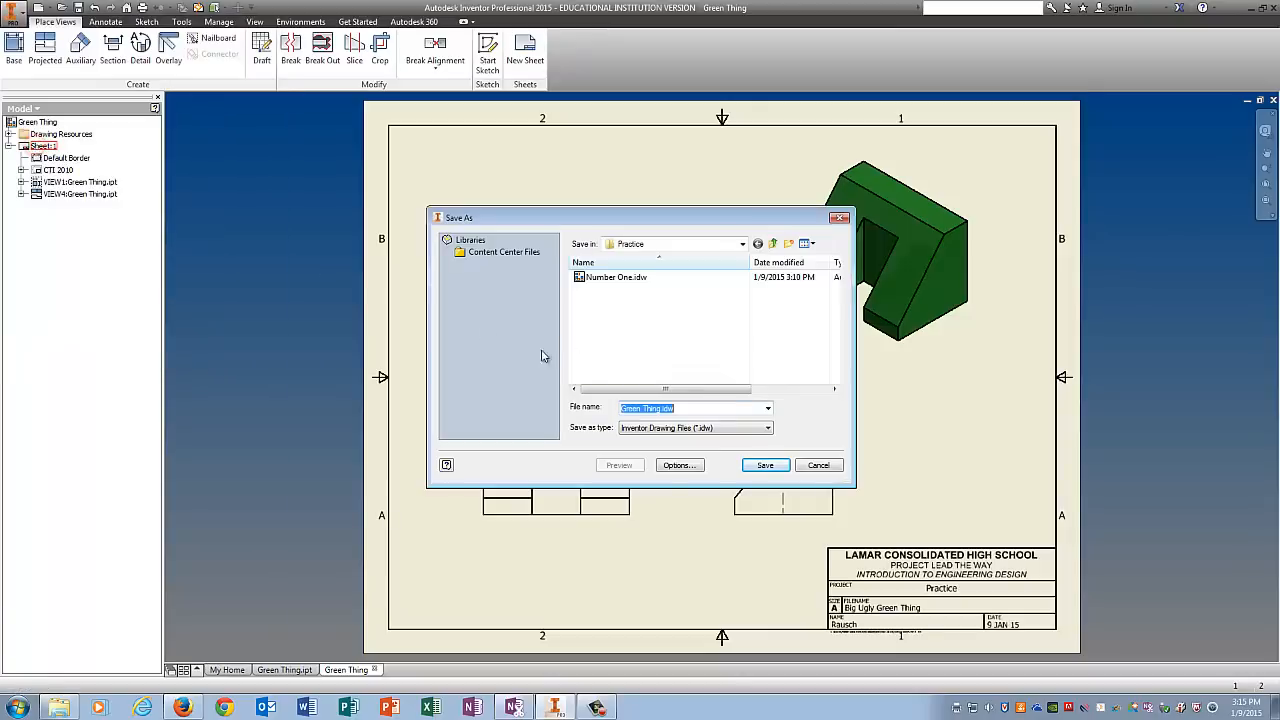
# Save the drawing as Green Thing.idw in the Practice folder
pyautogui.click(764, 464)
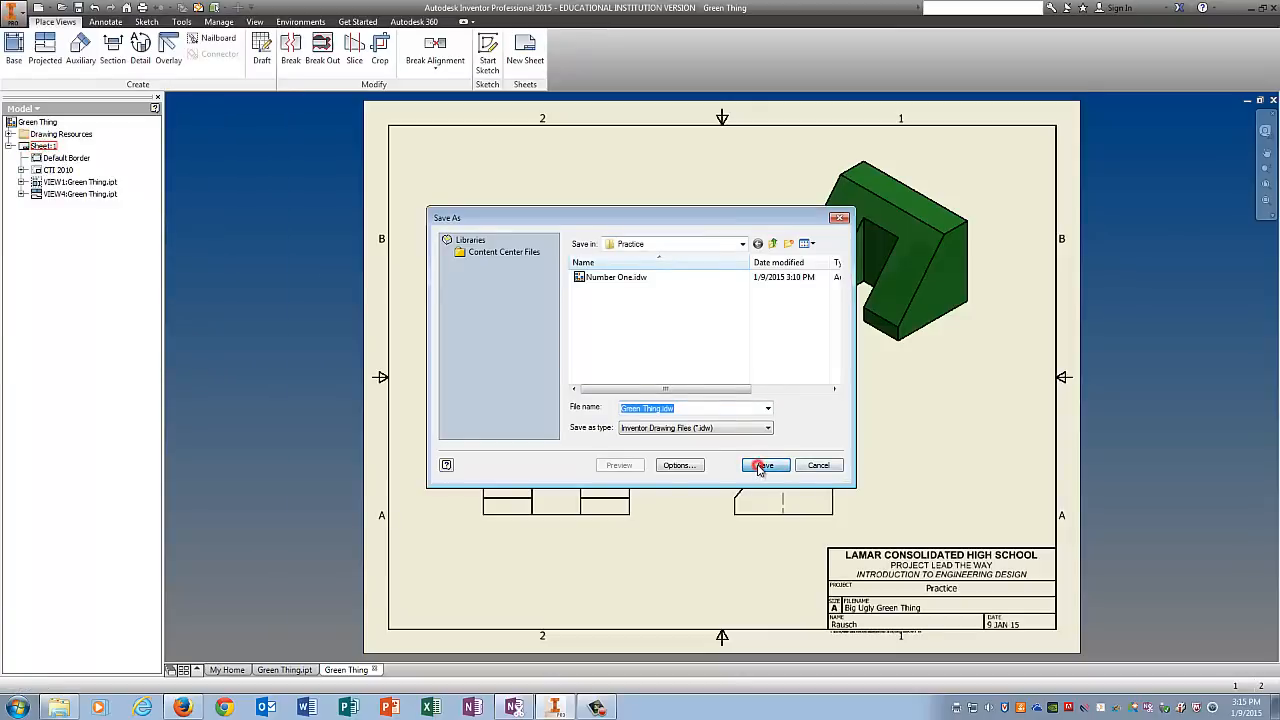
pyautogui.click(764, 464)
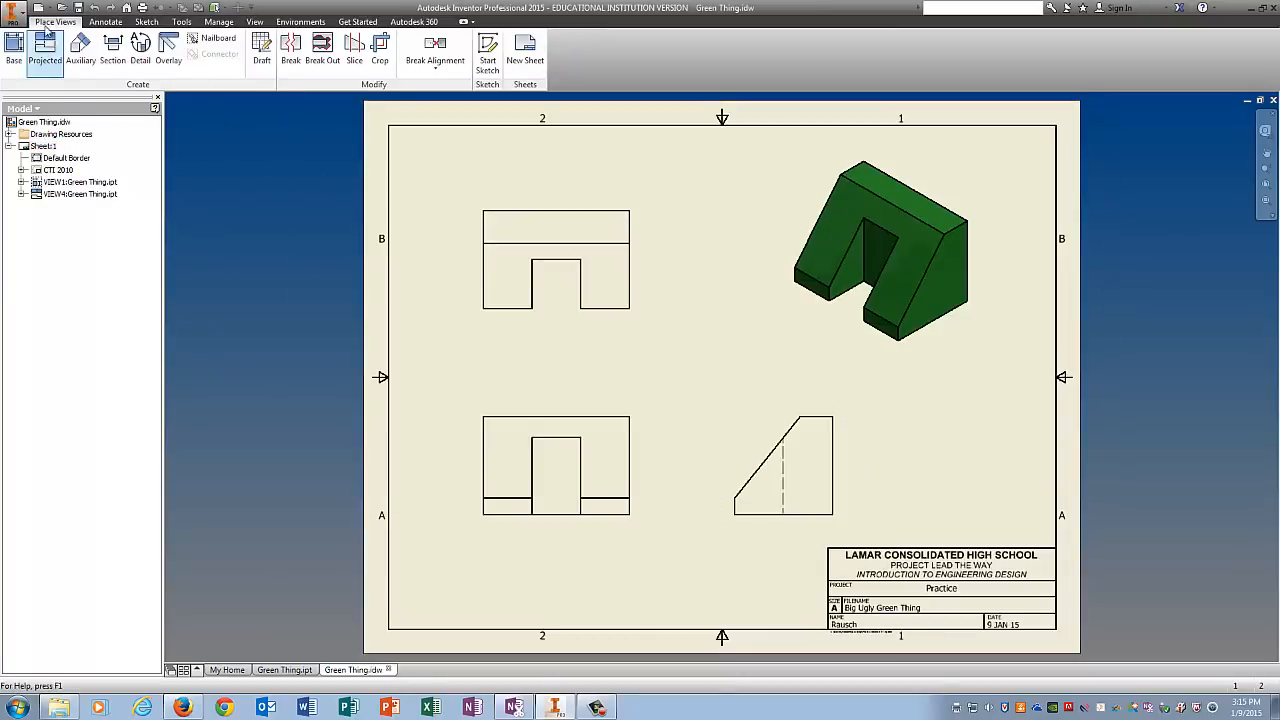